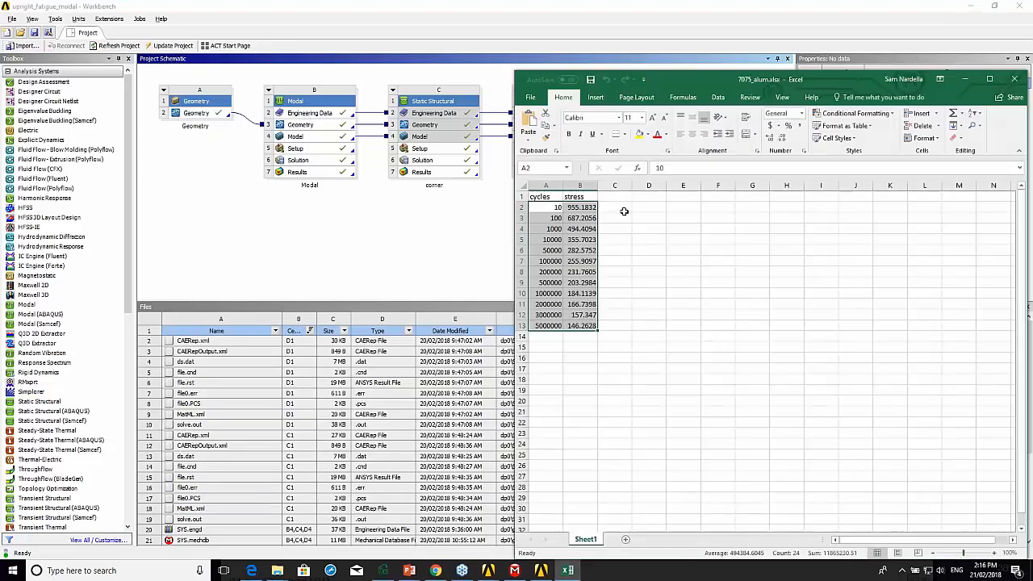
mouse_move(688, 77)
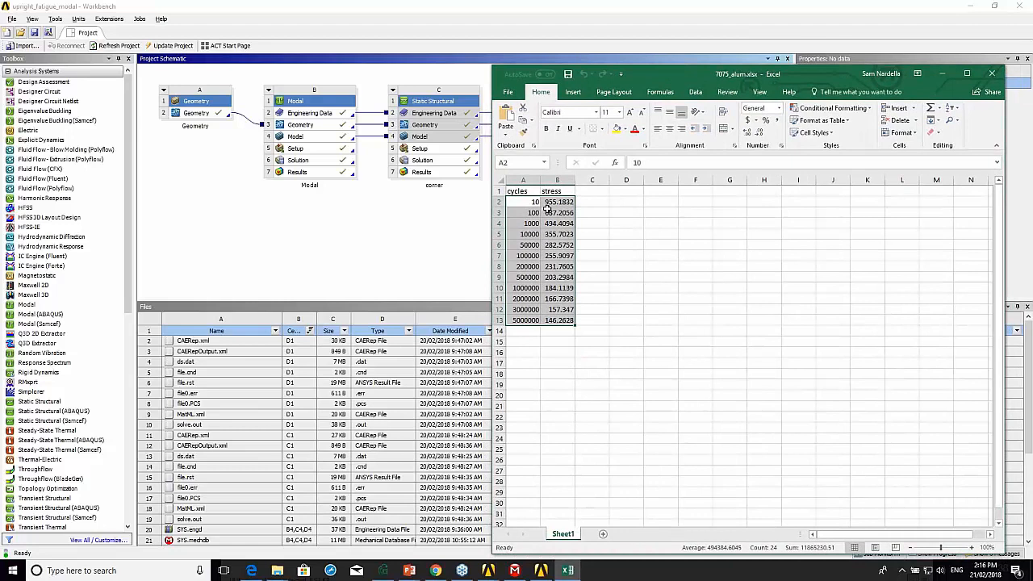
Inspect the stress formula and first cycles value in the S-N table, then put Excel away.
left_click(557, 200)
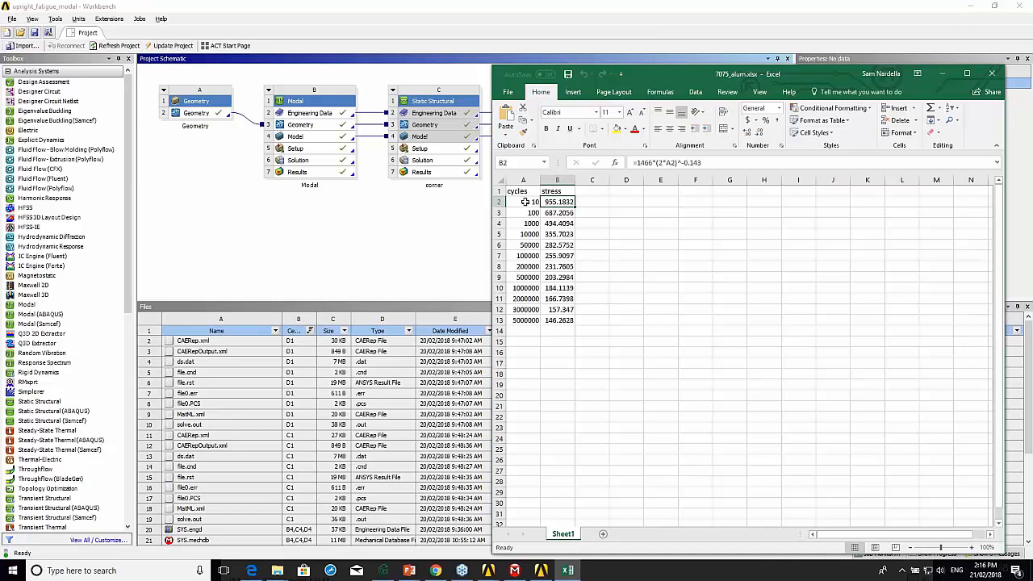
left_click(523, 202)
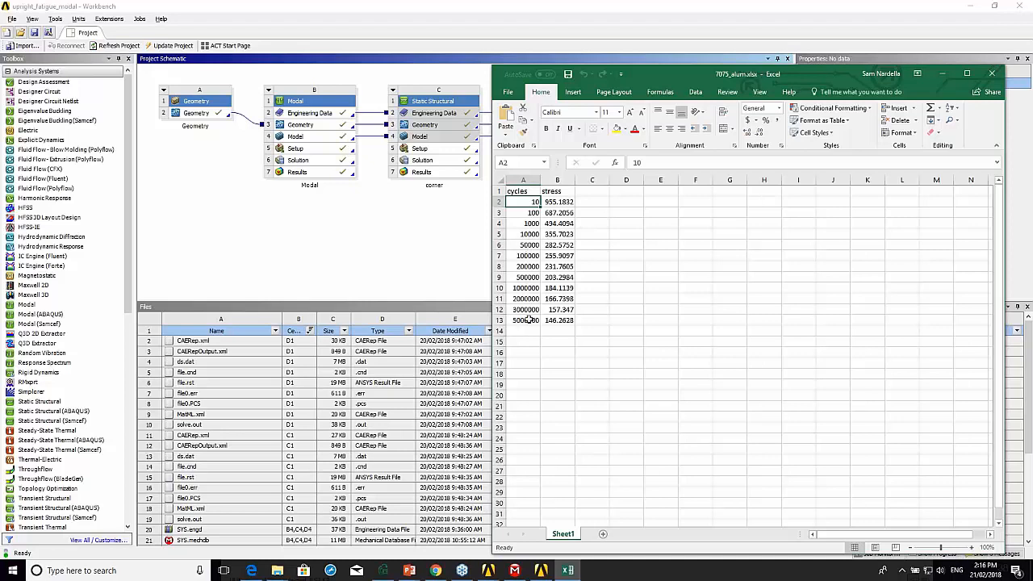
left_click(523, 287)
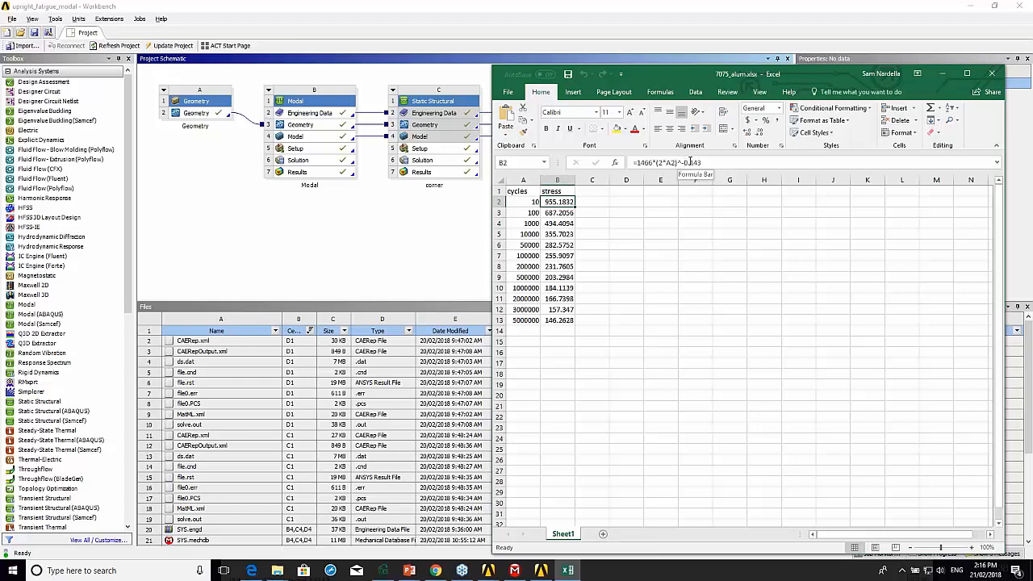
double_click(559, 202)
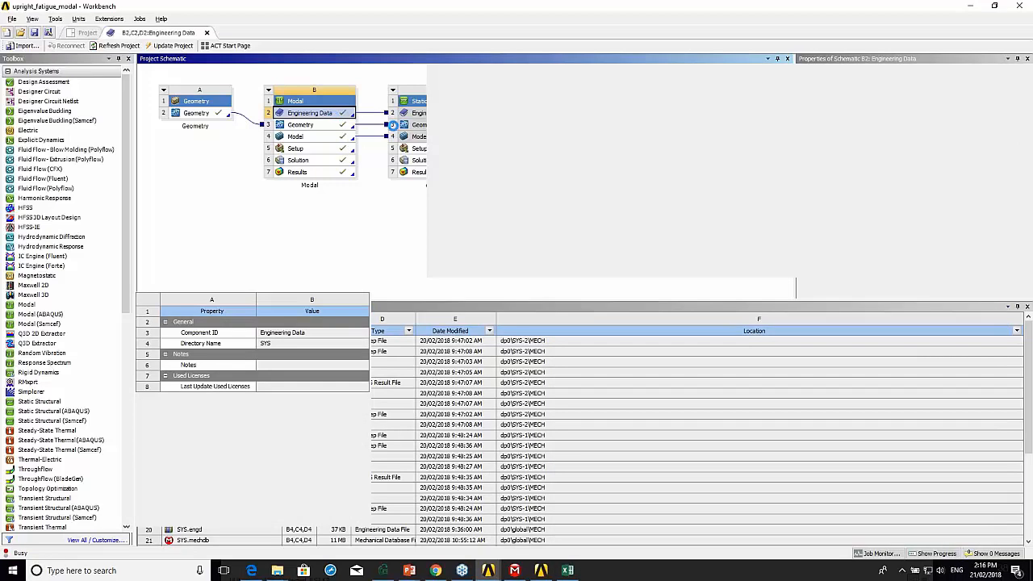
Show the Aluminum Alloy 7075 alternating stress R-ratio curve in Engineering Data.
double_click(307, 113)
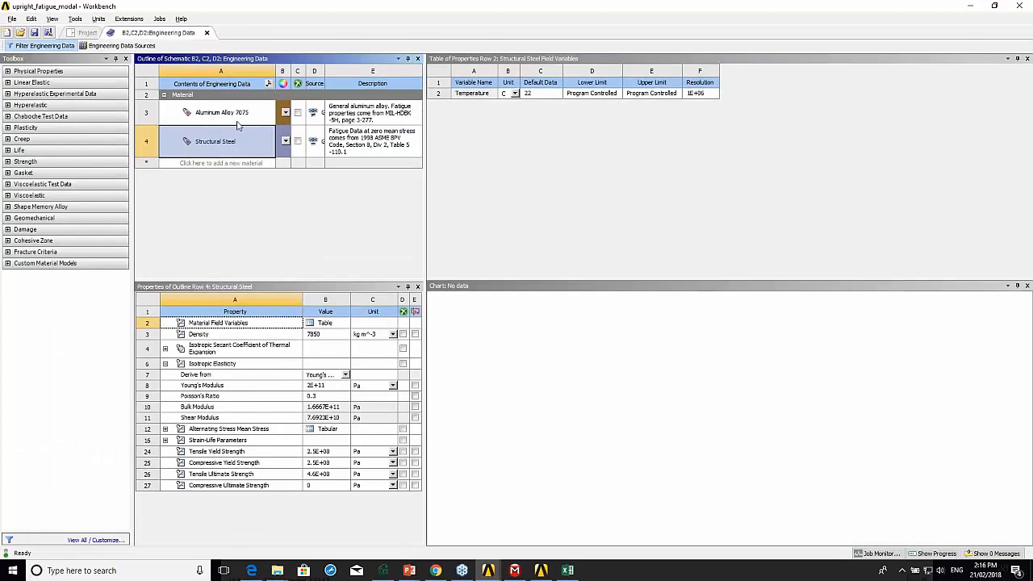
left_click(223, 112)
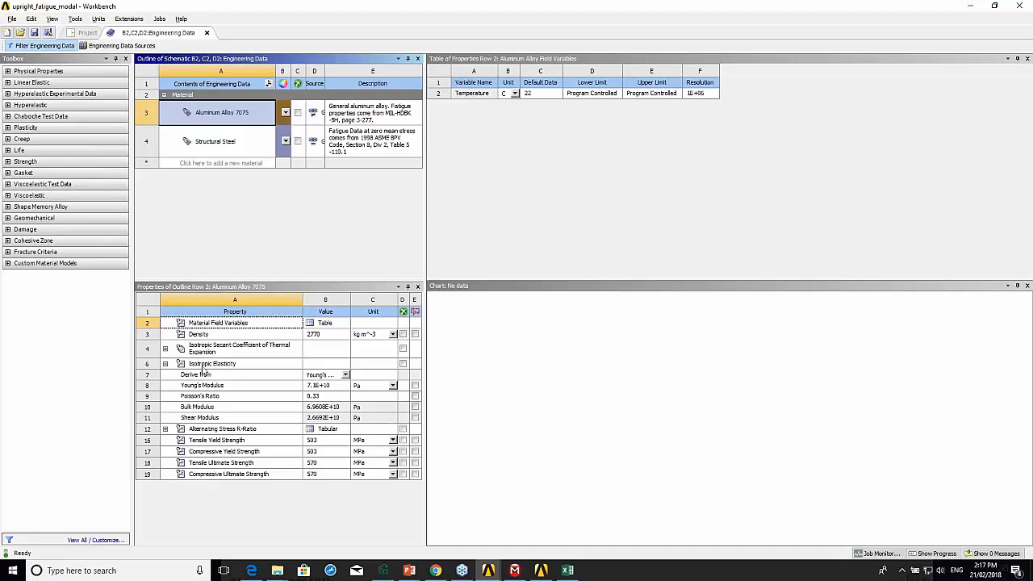
left_click(223, 429)
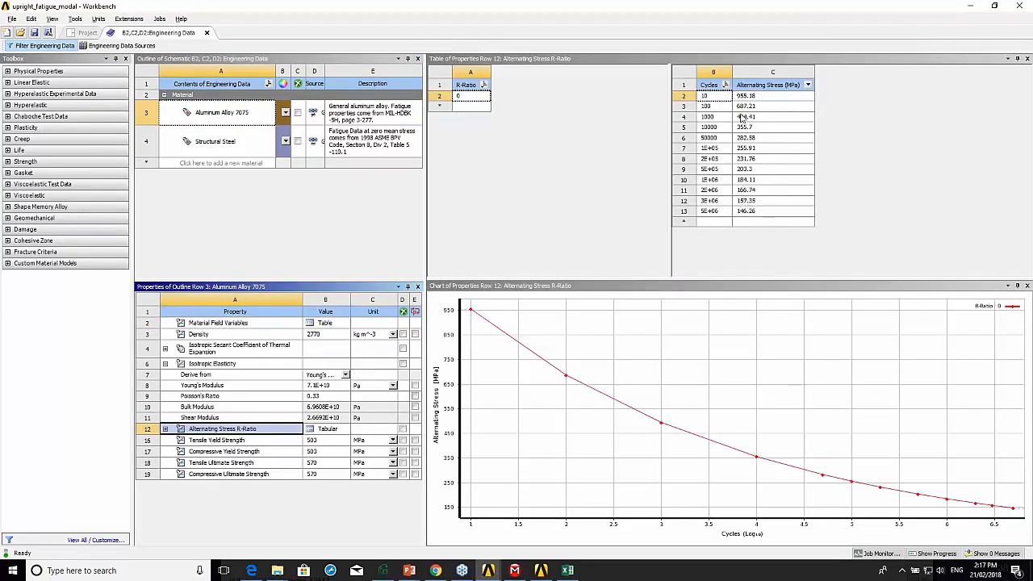
mouse_move(442, 339)
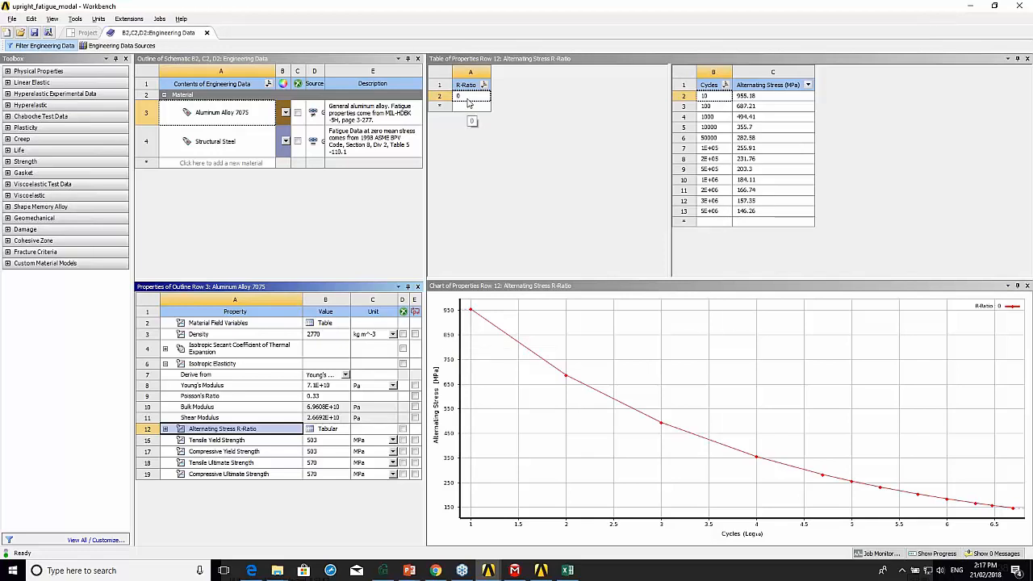
mouse_move(447, 402)
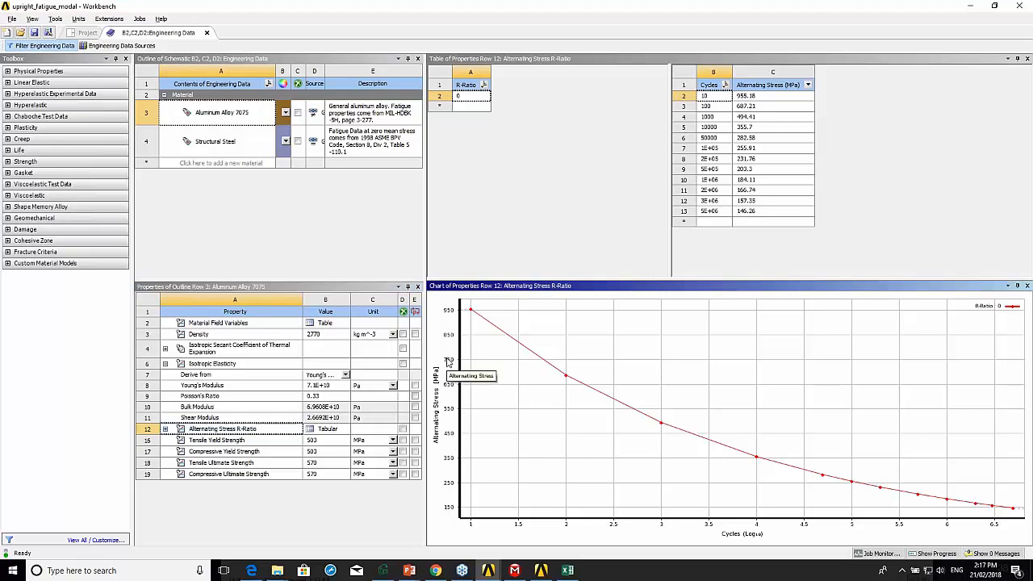
Toggle the stress chart axis to logarithmic and back to linear in its properties.
right_click(465, 364)
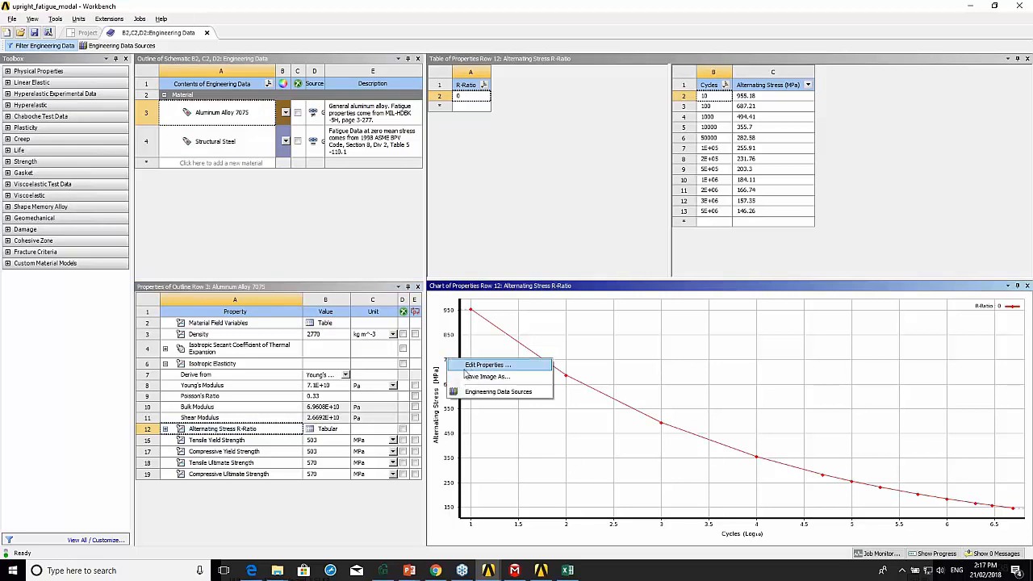
left_click(488, 365)
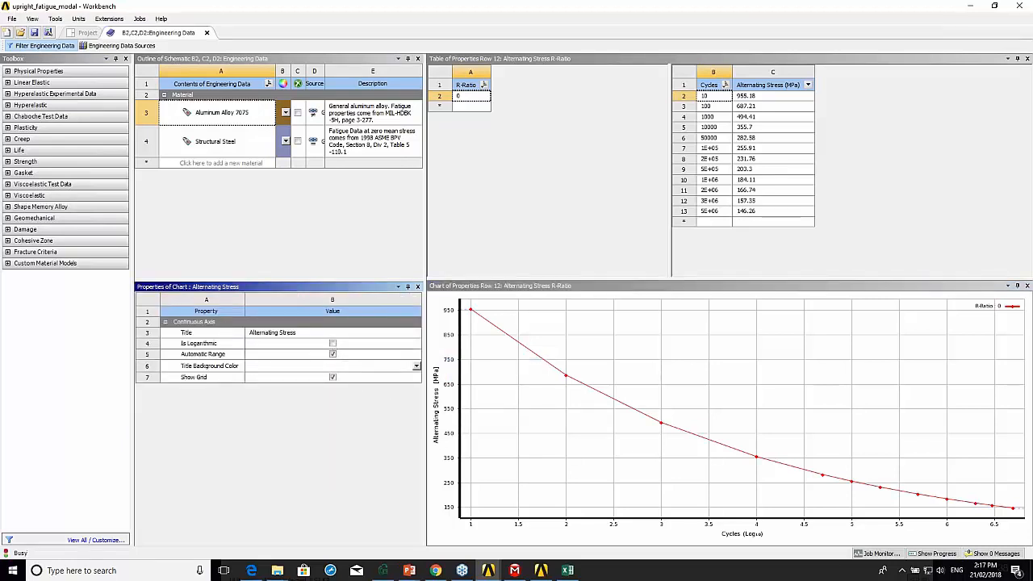
left_click(333, 342)
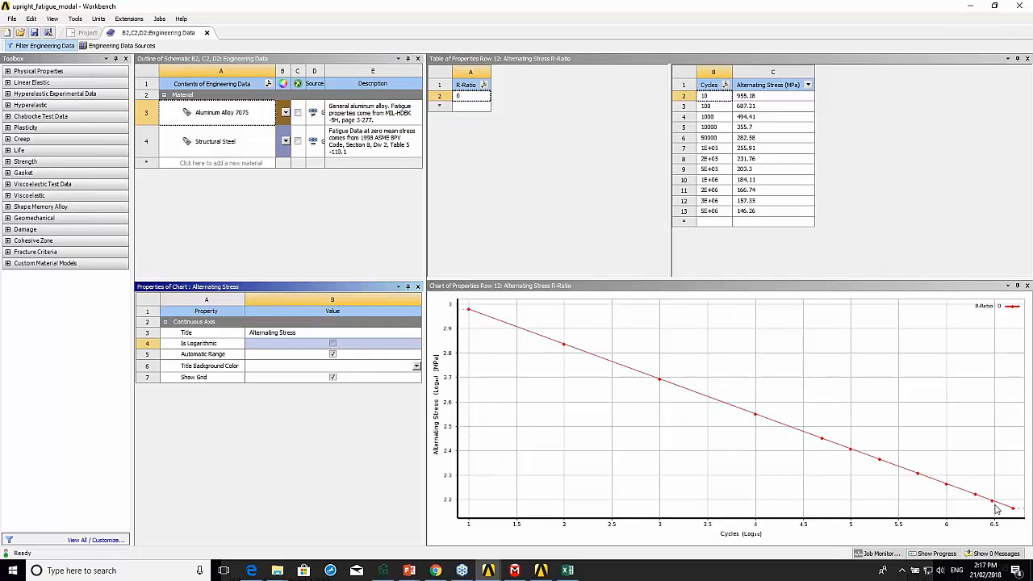
mouse_move(478, 319)
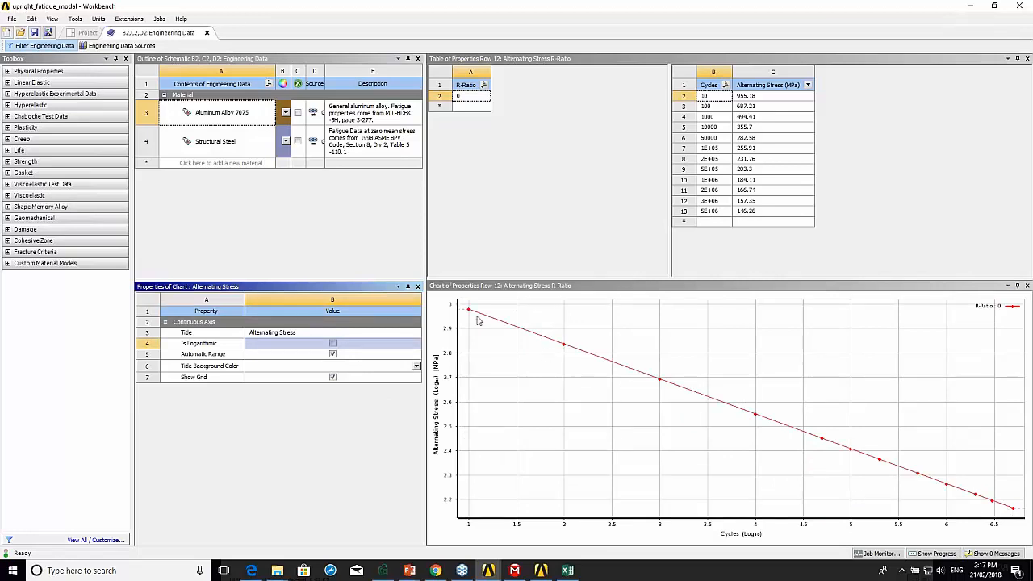
mouse_move(362, 352)
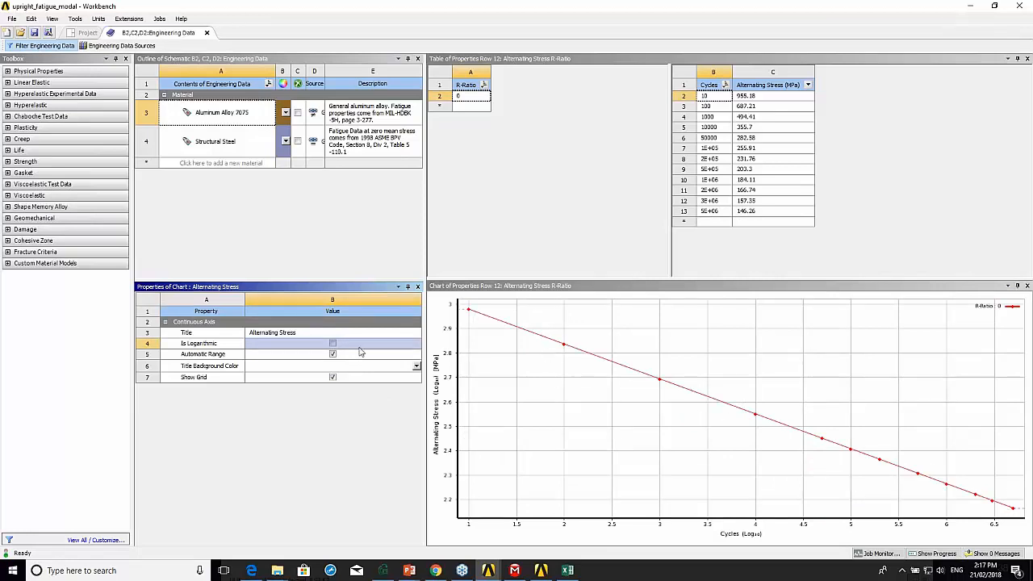
left_click(333, 342)
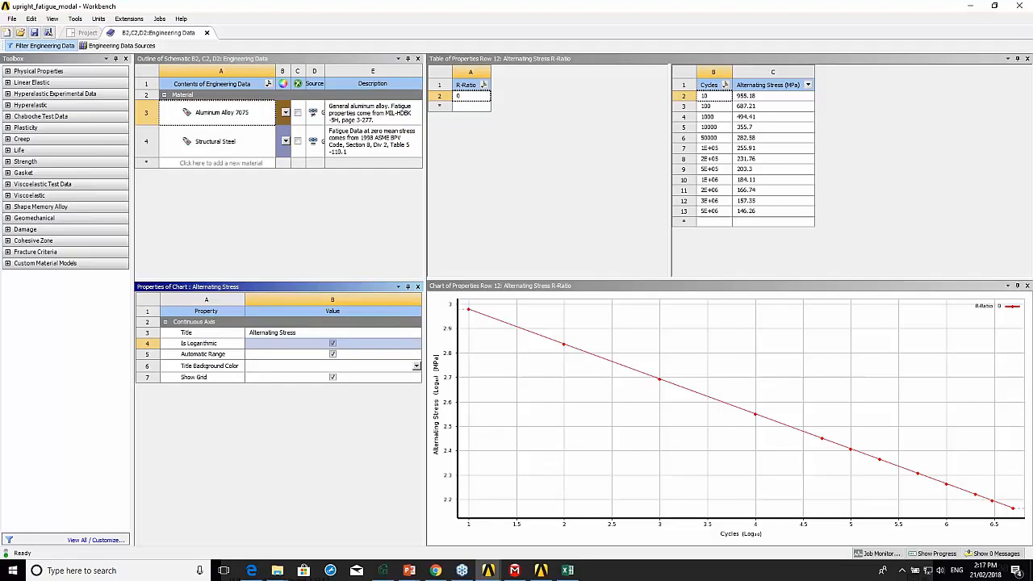
left_click(333, 342)
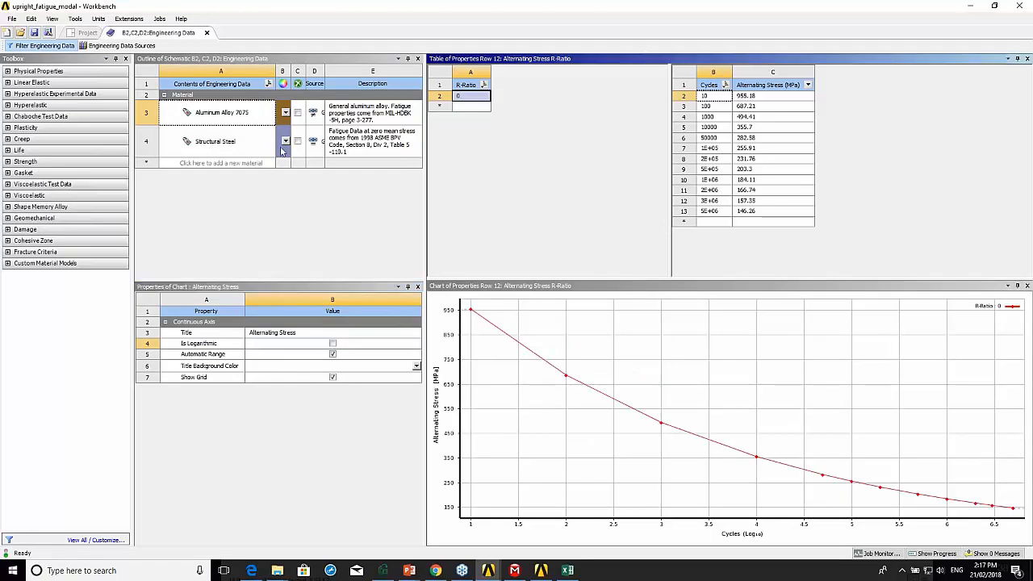
Show Structural Steel's alternating stress table in MPa and return to the project schematic.
left_click(214, 142)
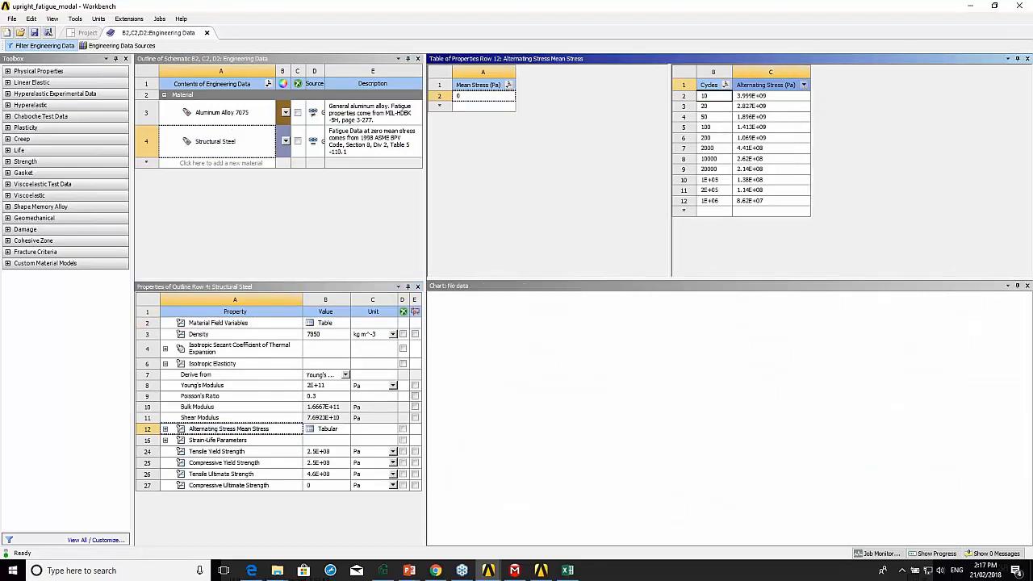
left_click(807, 84)
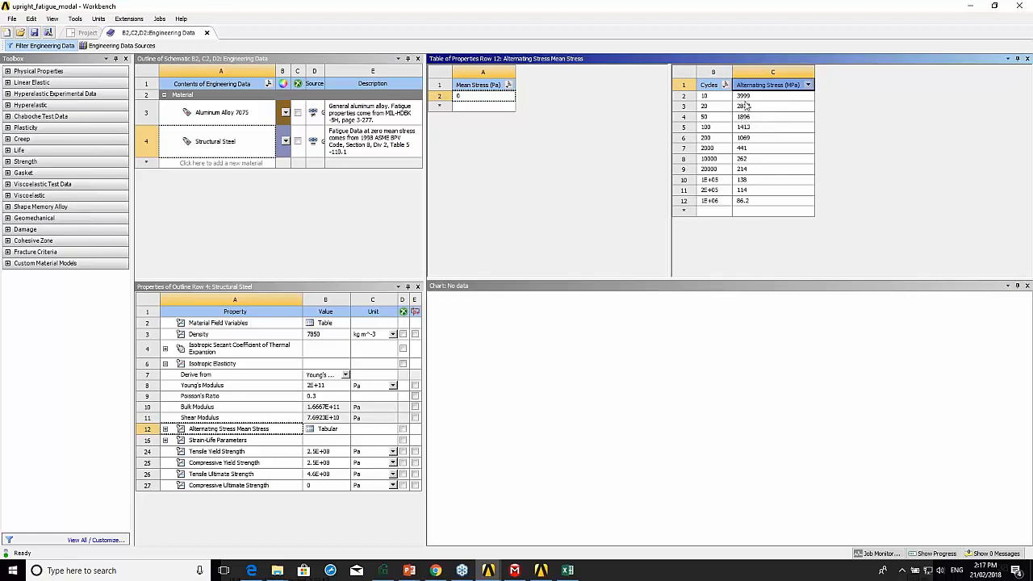
mouse_move(762, 103)
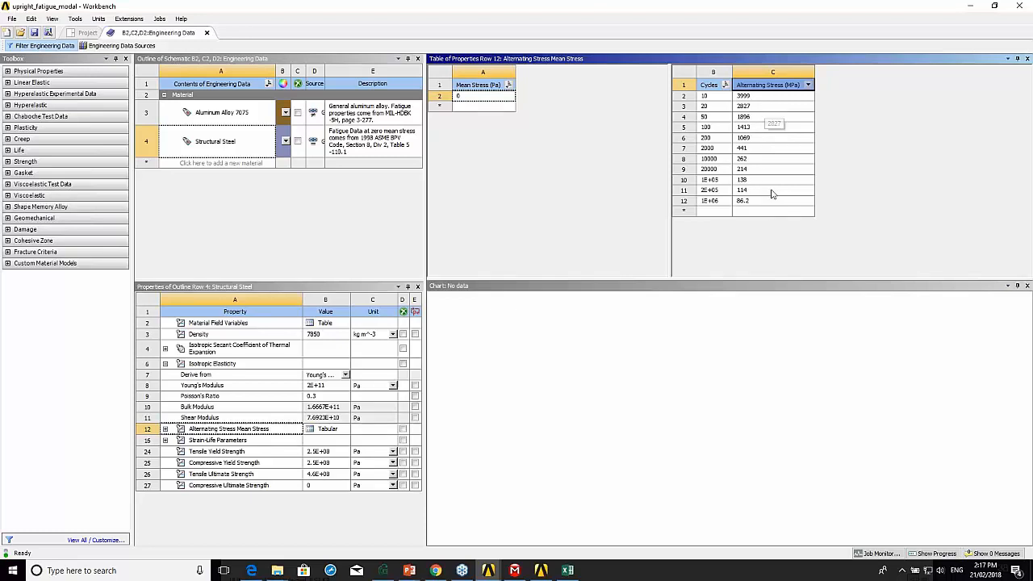
mouse_move(720, 210)
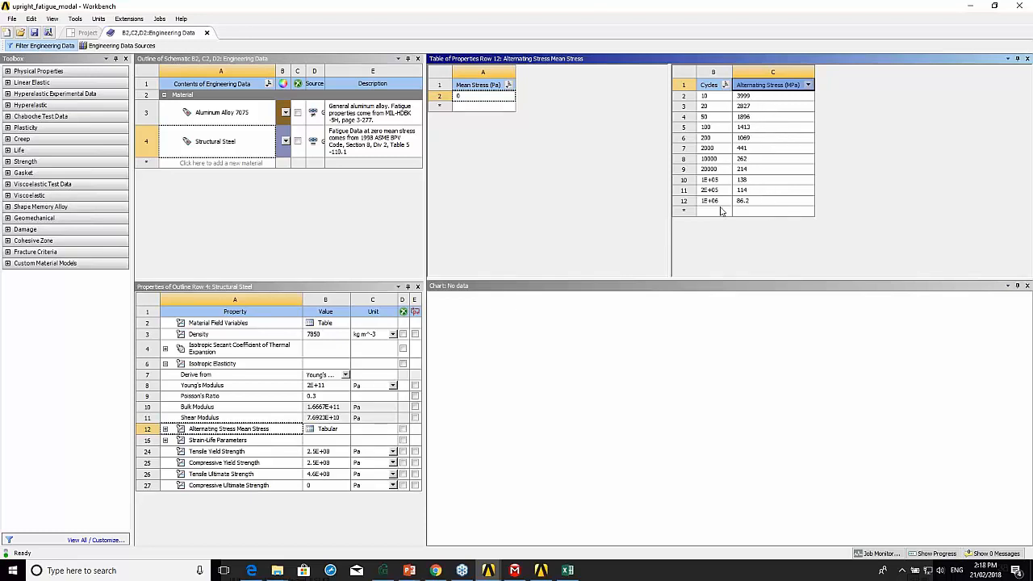
mouse_move(329, 158)
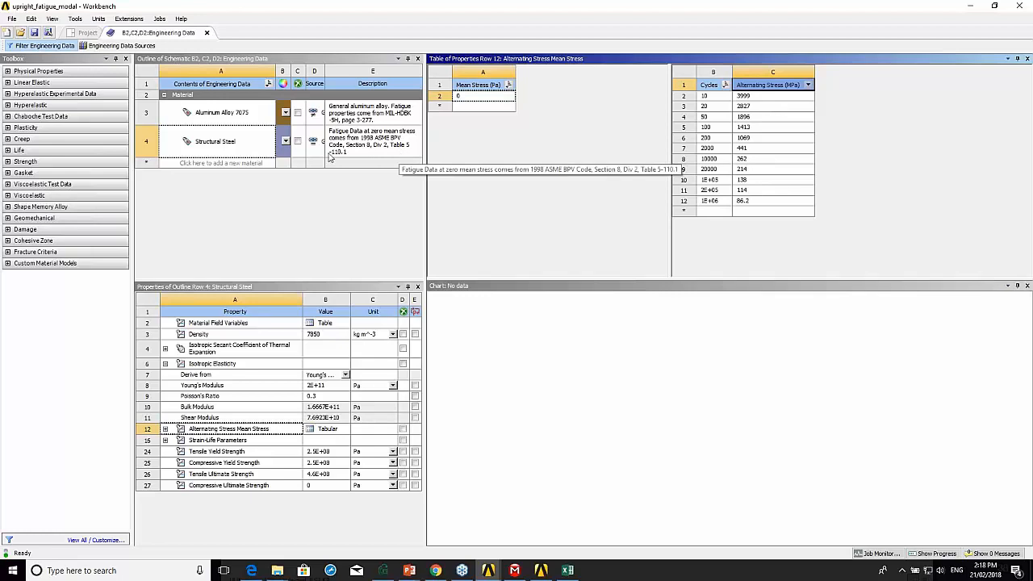
left_click(77, 31)
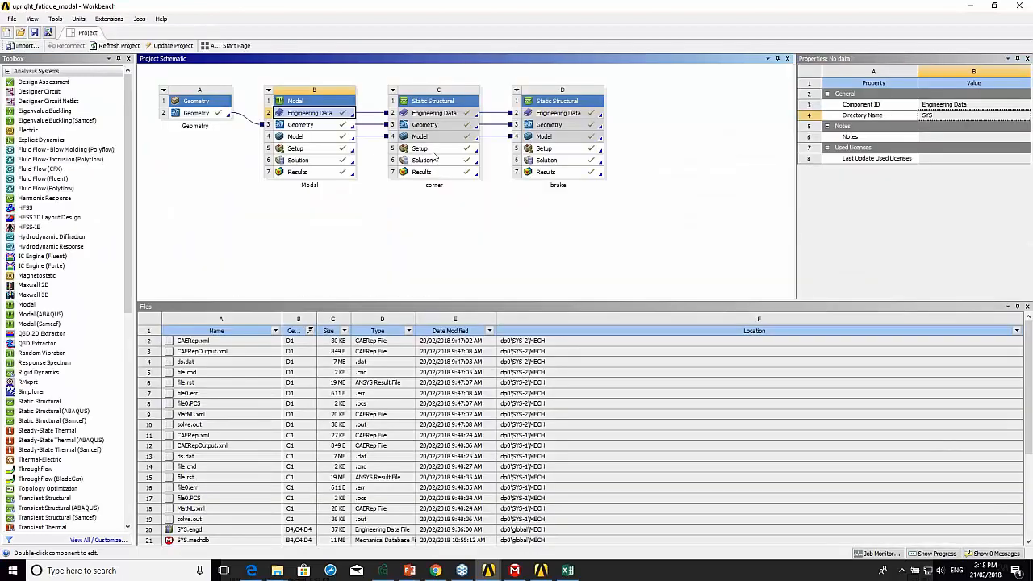
Launch the upright model in Mechanical and show the cornering load case with its loads.
left_click(307, 135)
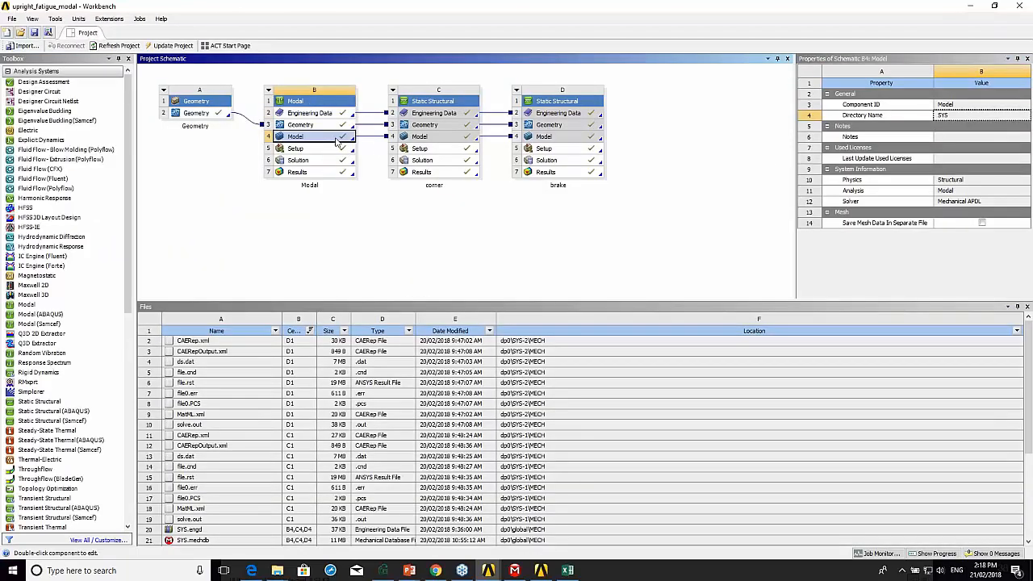
double_click(313, 136)
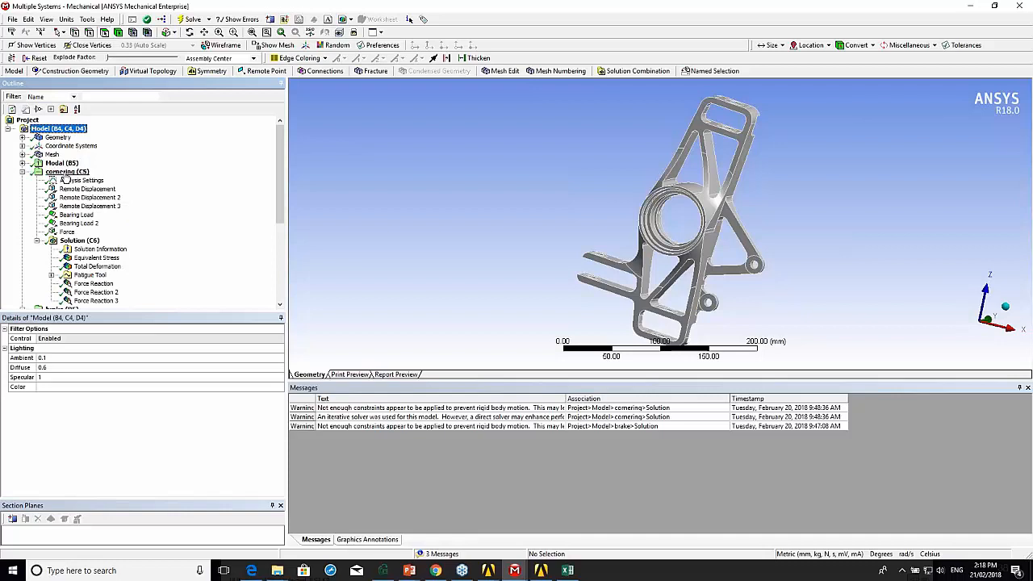
left_click(67, 171)
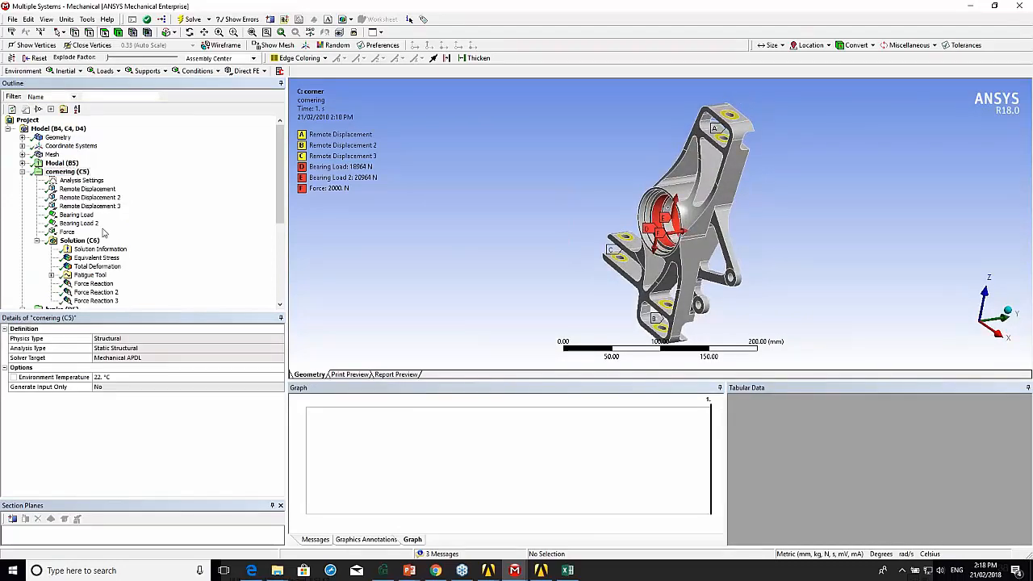
Review the first two remote displacement supports and dismiss the mail notification.
left_click(87, 188)
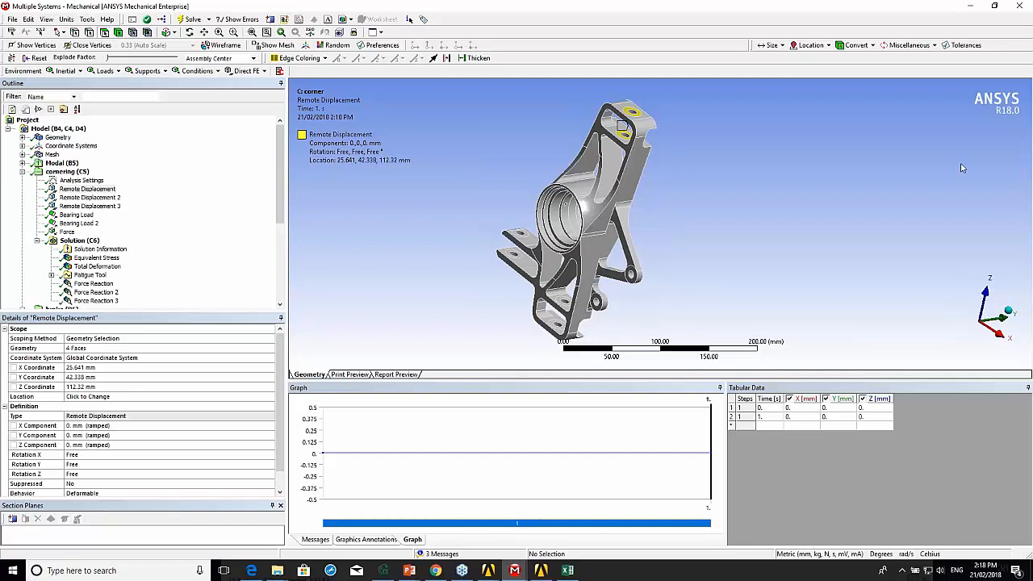
mouse_move(862, 56)
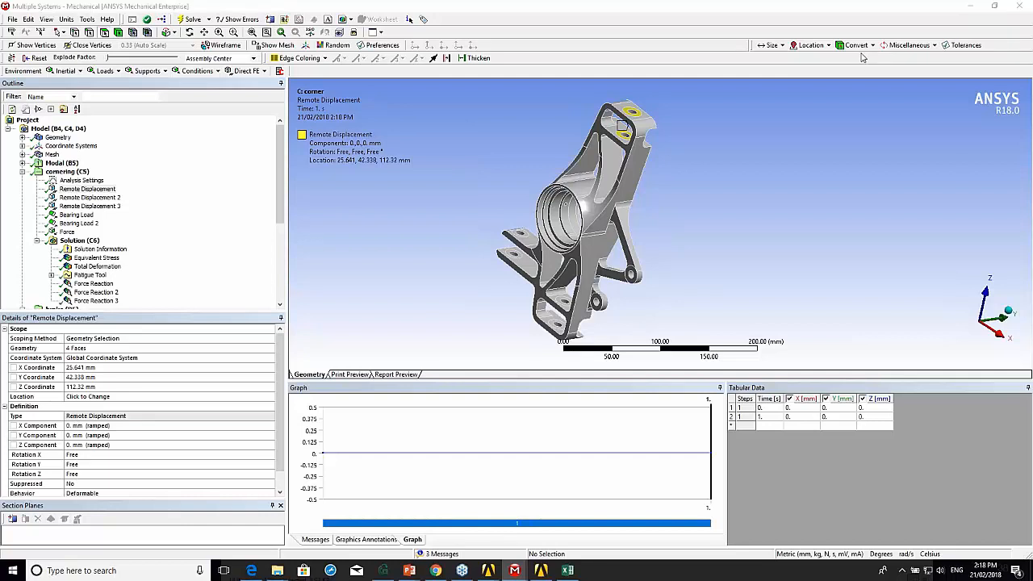
mouse_move(839, 87)
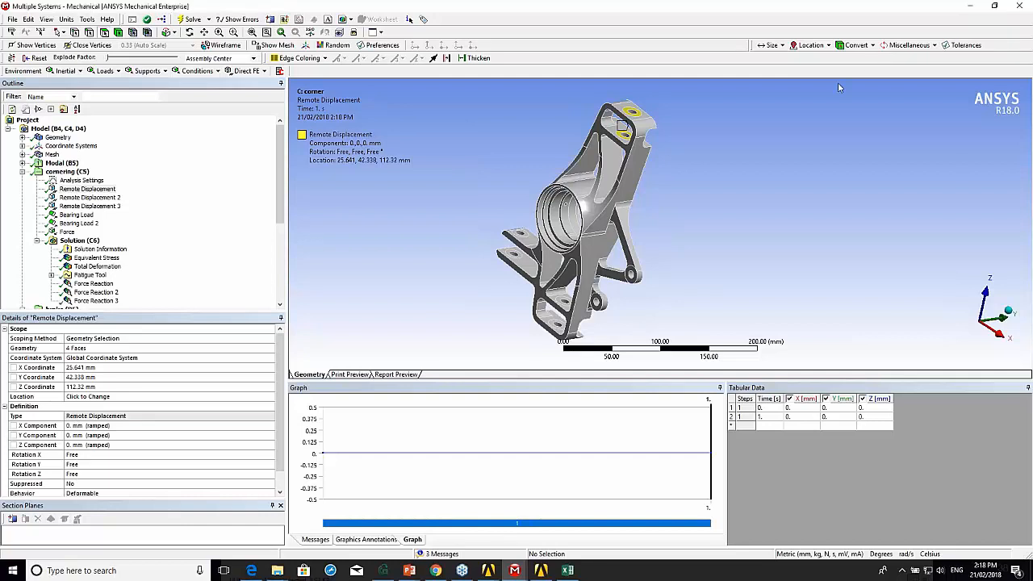
left_click(91, 197)
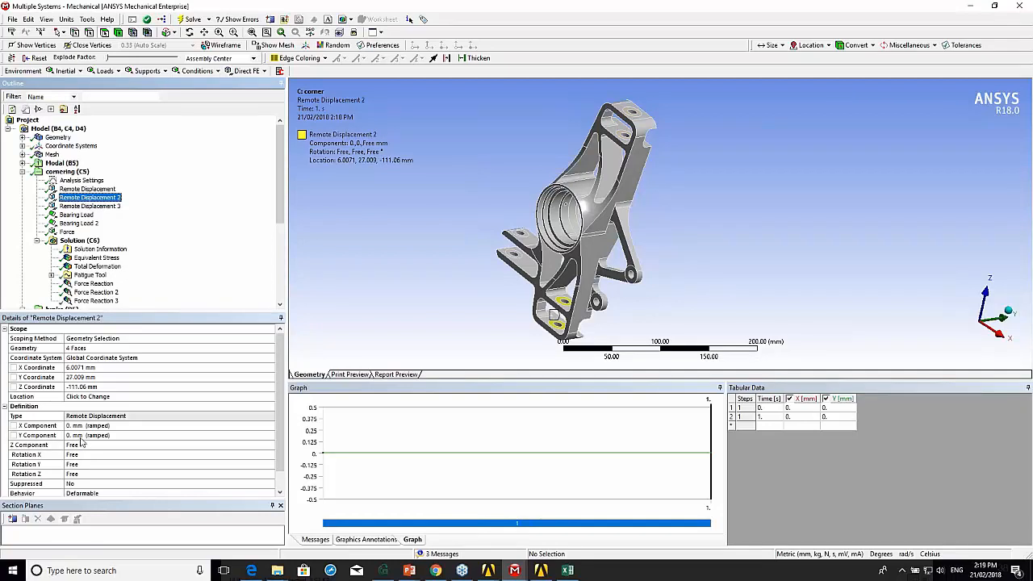
mouse_move(84, 439)
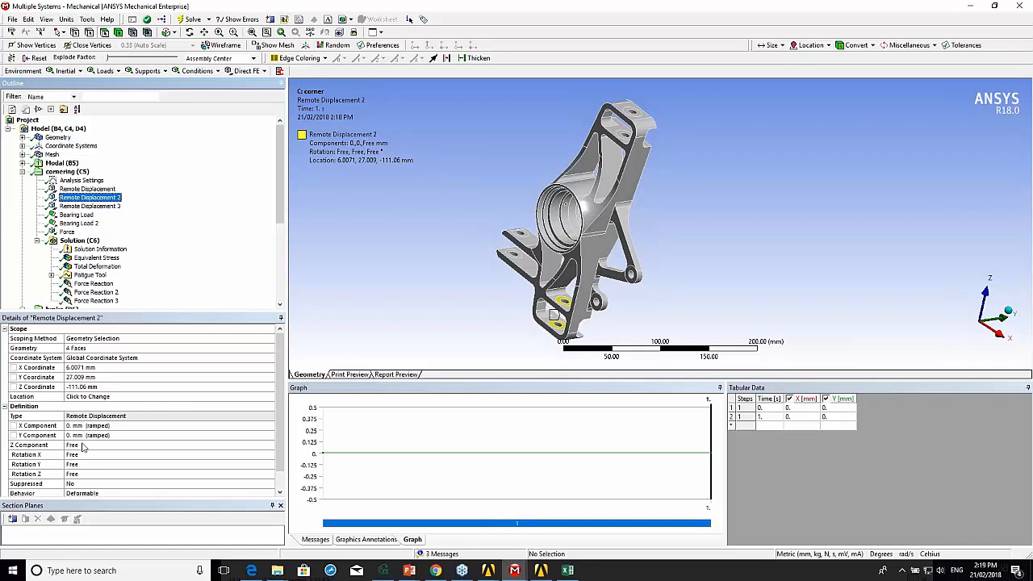
mouse_move(81, 471)
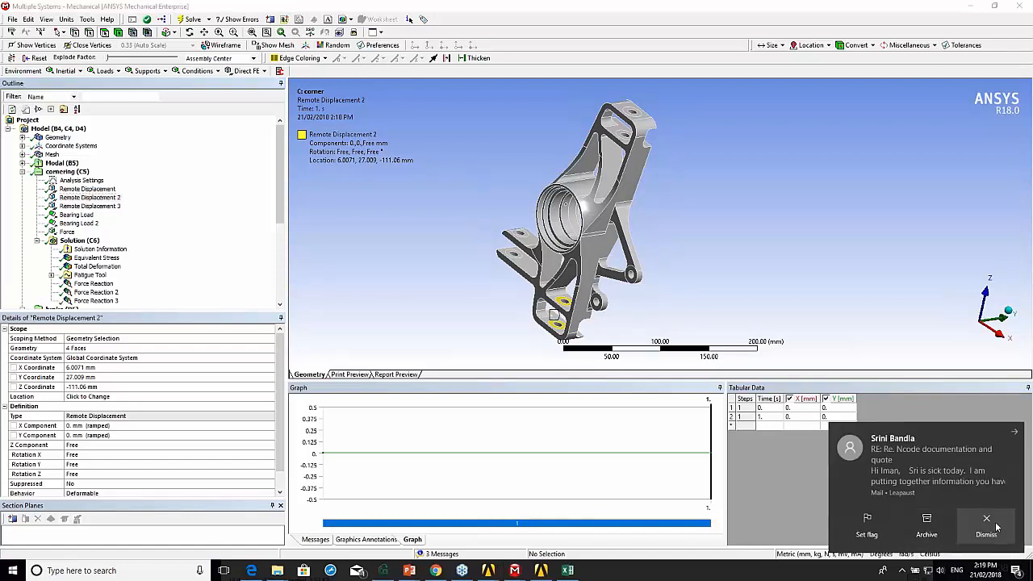
left_click(89, 206)
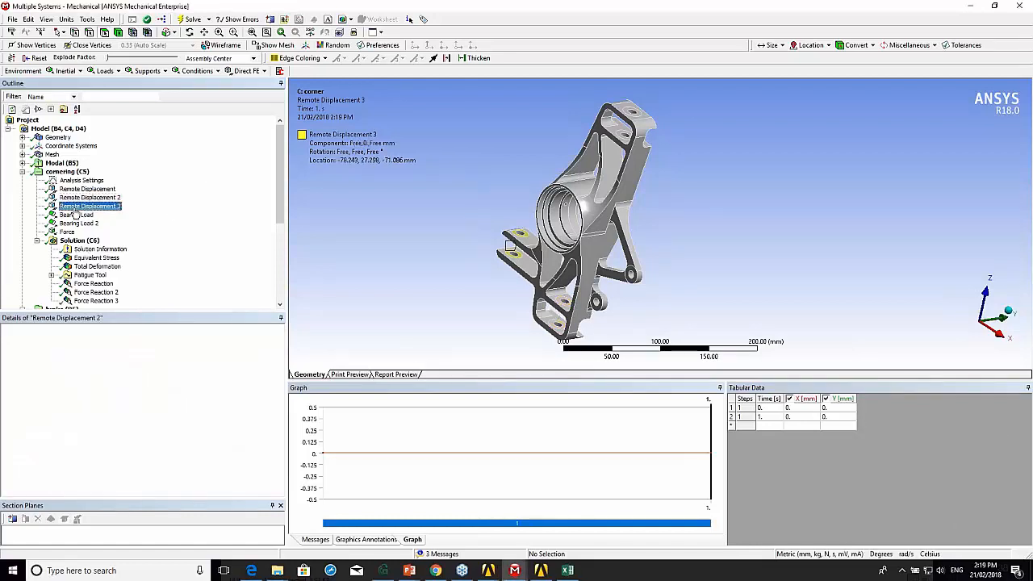
Review the third remote displacement and the -10964 N Z bearing load on the bore.
left_click(90, 206)
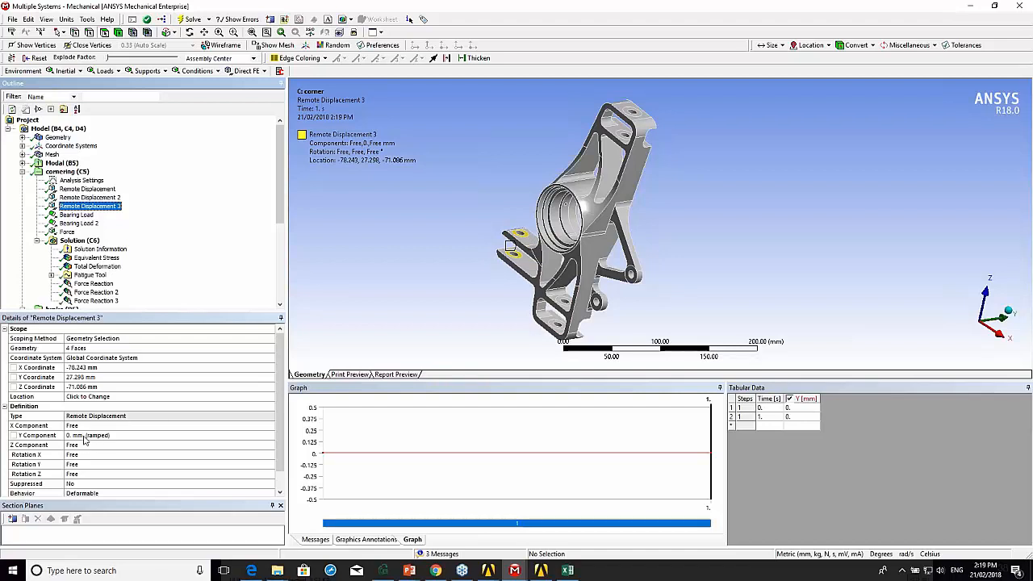
mouse_move(93, 442)
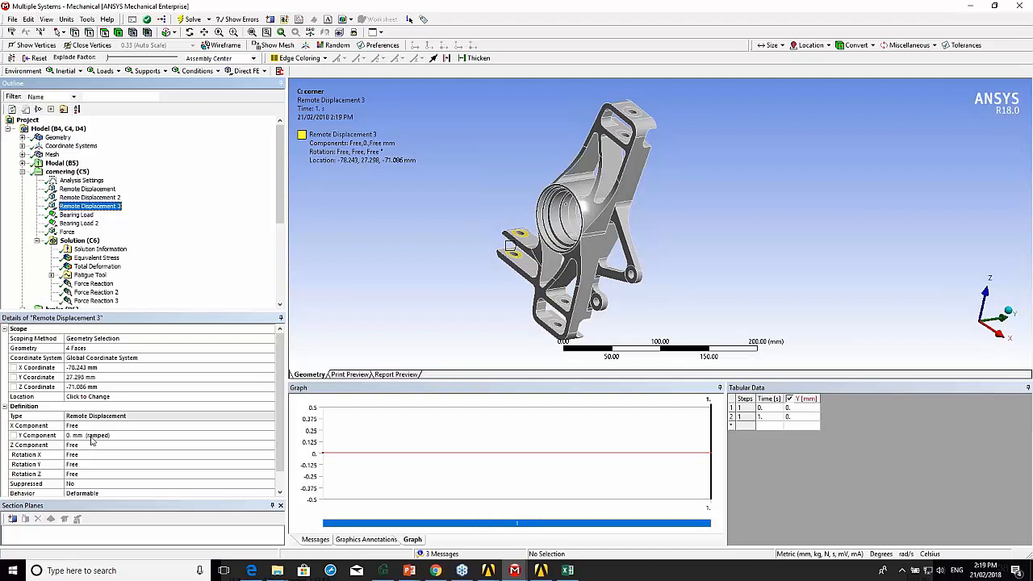
mouse_move(90, 455)
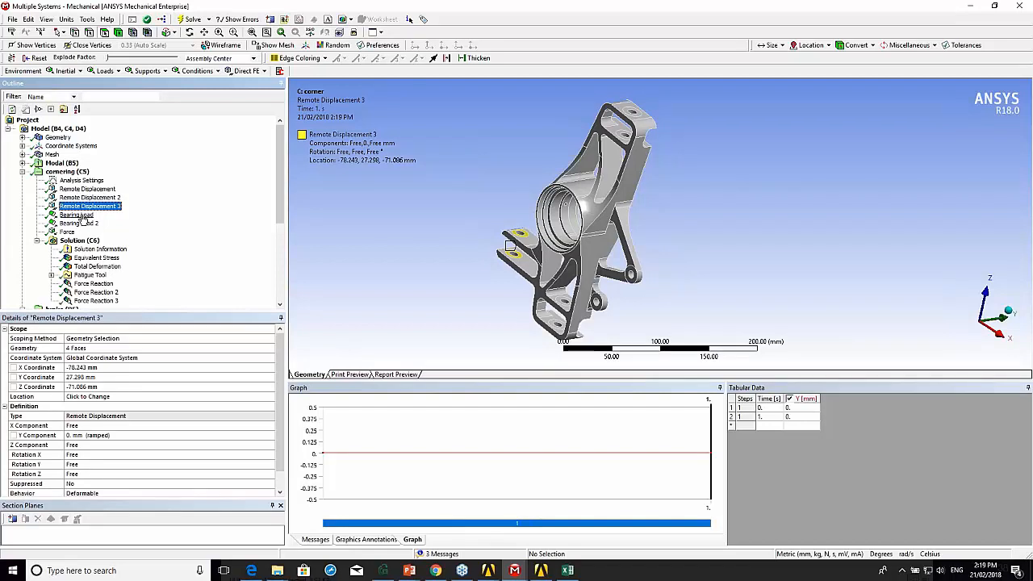
left_click(77, 215)
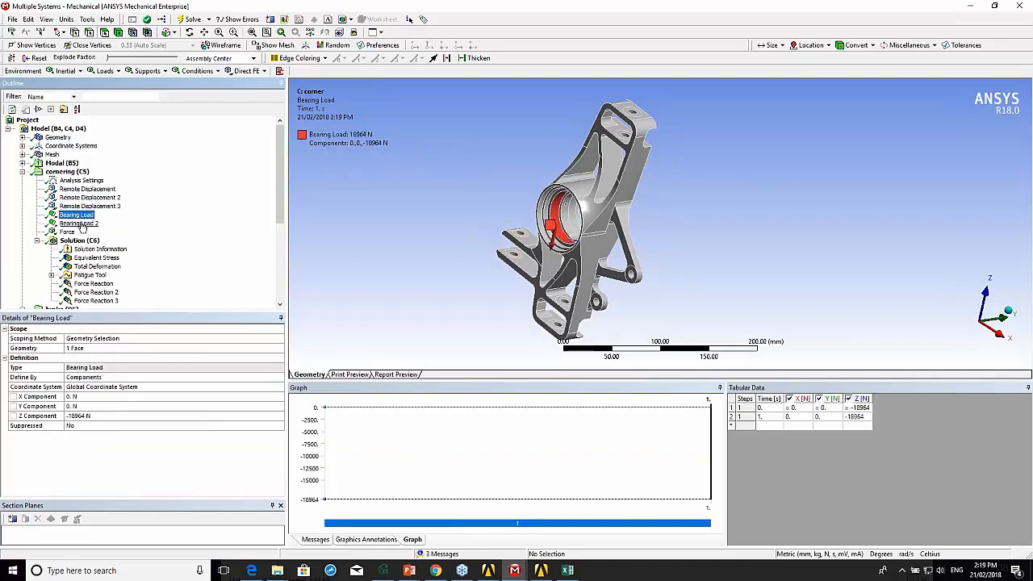
left_click(77, 223)
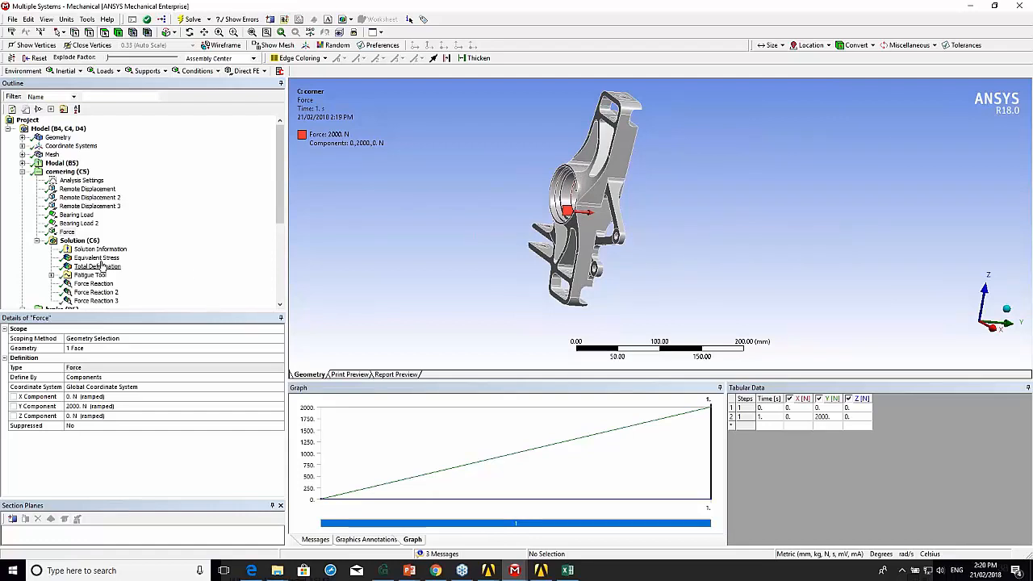
Show the cornering case's equivalent von Mises stress result, peaking near 374 MPa.
left_click(97, 258)
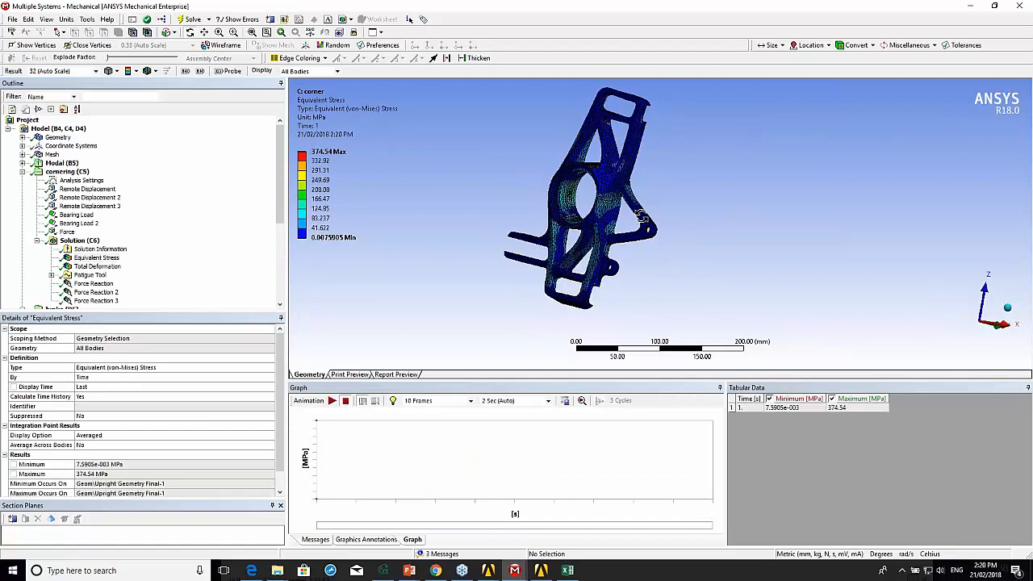
Inspect stress around the hub bore, then show total deformation peaking about 0.5 mm.
left_click_drag(638, 213, 622, 226)
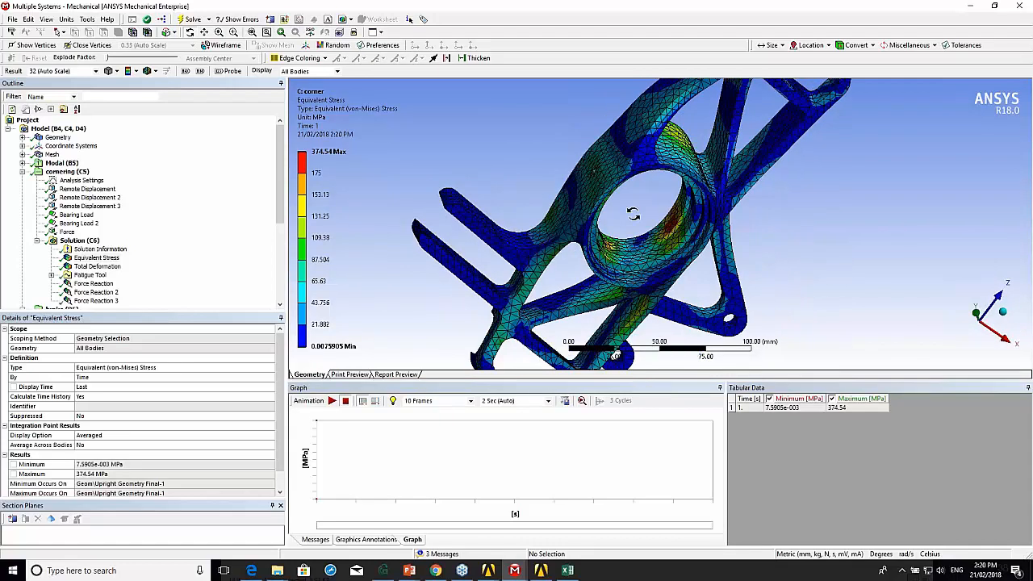
left_click_drag(633, 213, 632, 239)
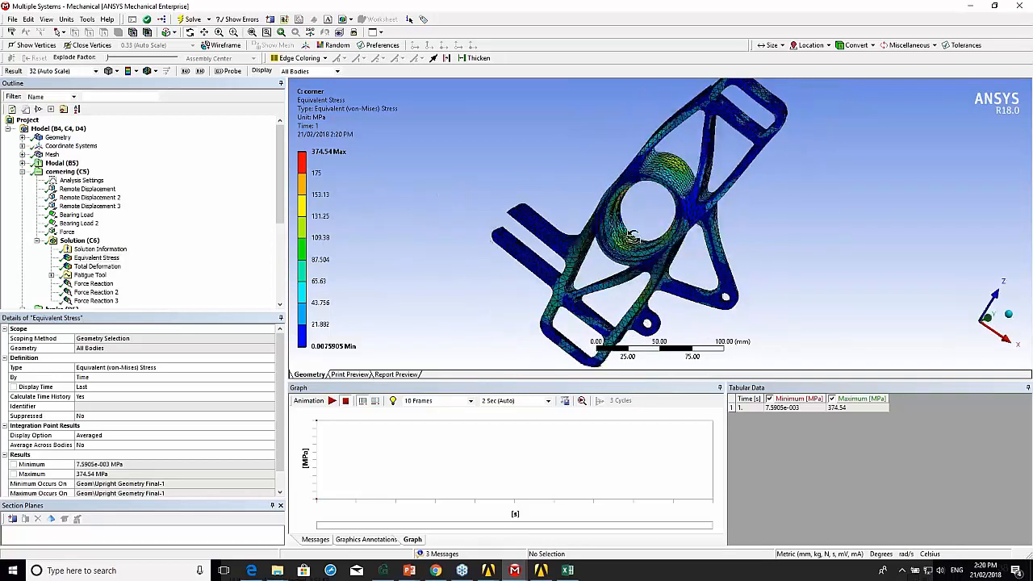
left_click_drag(630, 234, 616, 218)
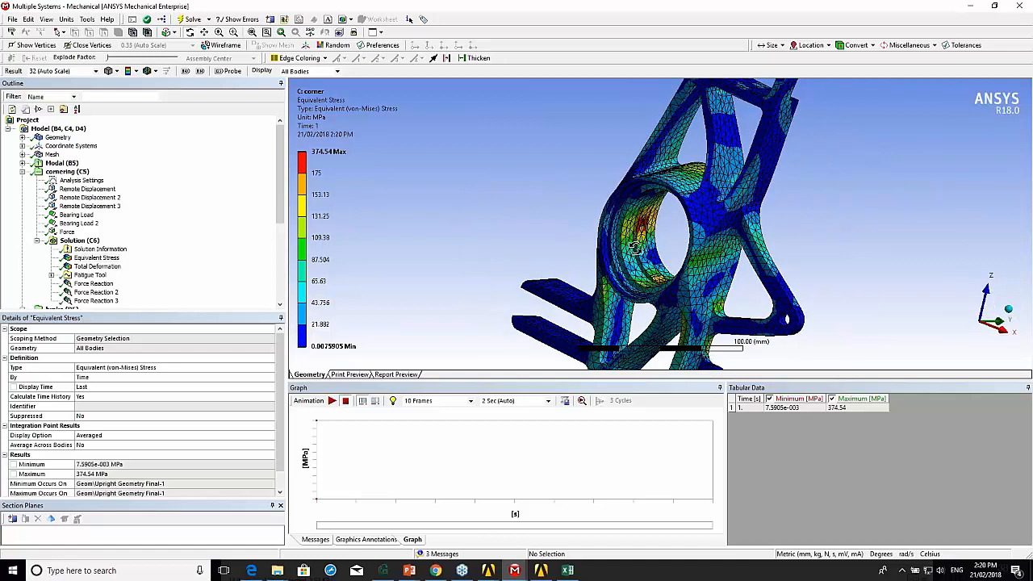
left_click(97, 266)
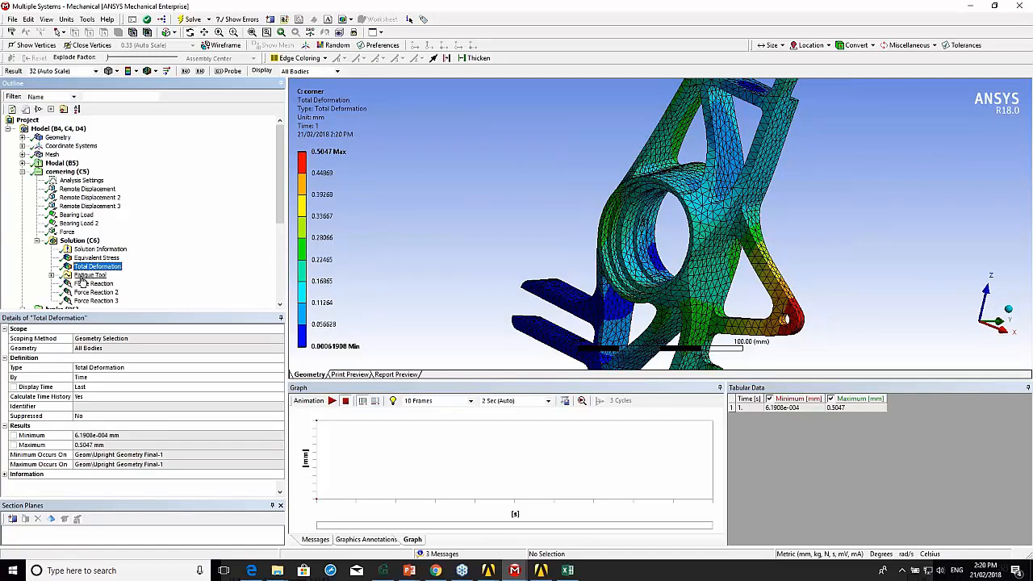
Review the fatigue tool's zero-based loading with Goodman correction and begin a solution insert.
left_click(91, 274)
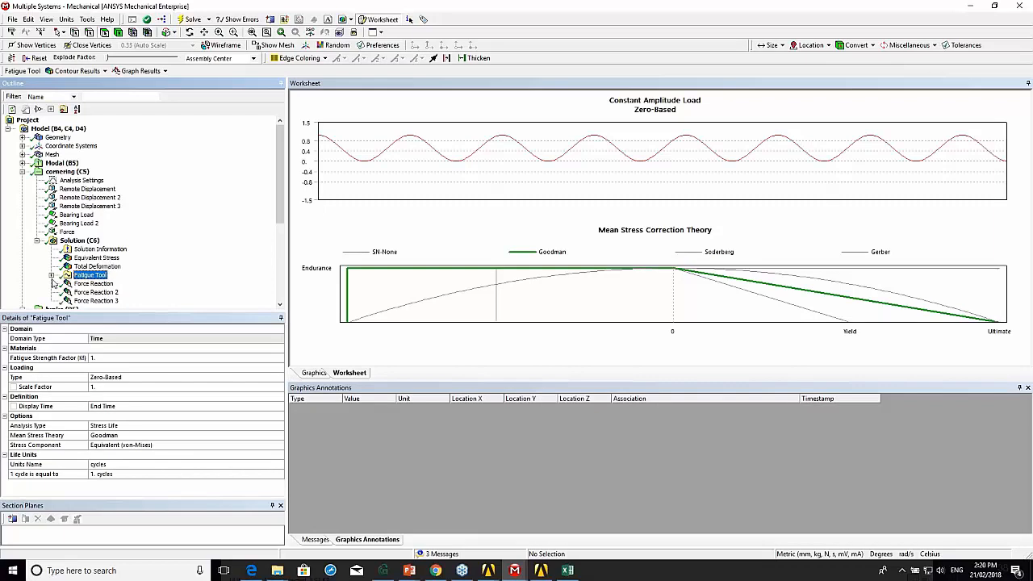
left_click(51, 274)
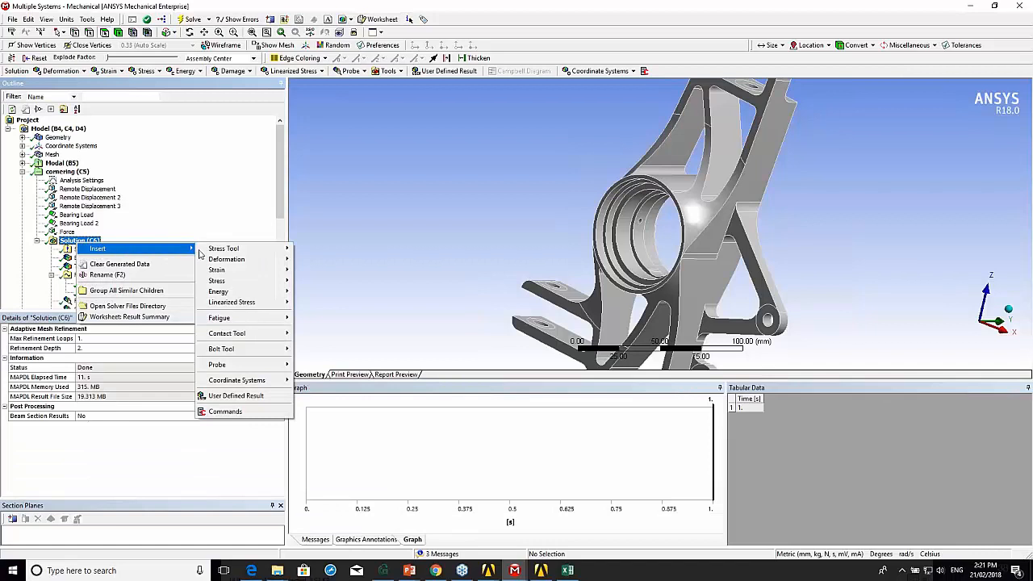
mouse_move(220, 316)
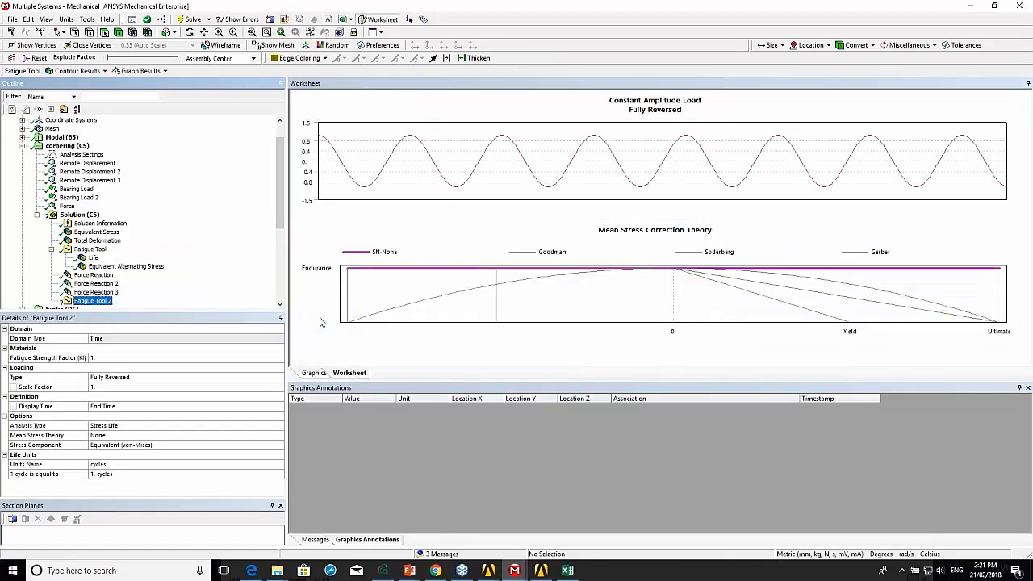
mouse_move(117, 389)
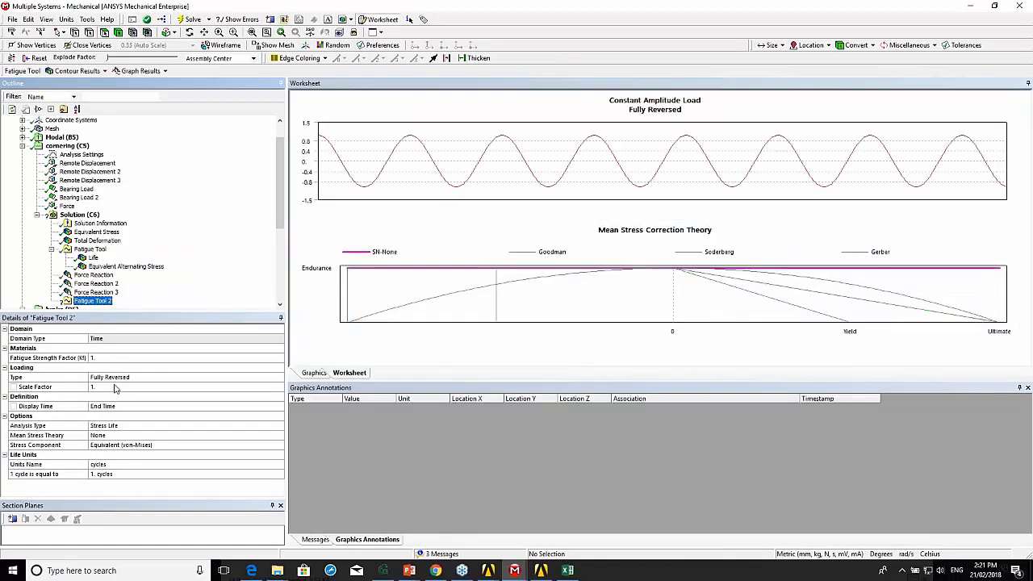
Set Fatigue Tool 2's loading type to Zero-Based instead of fully reversed.
left_click(186, 378)
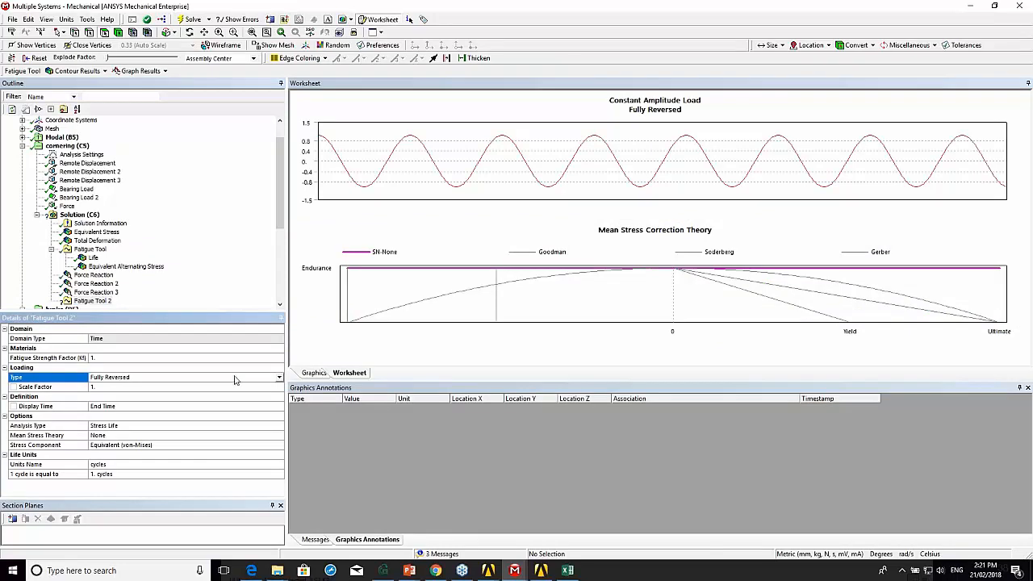
left_click(278, 378)
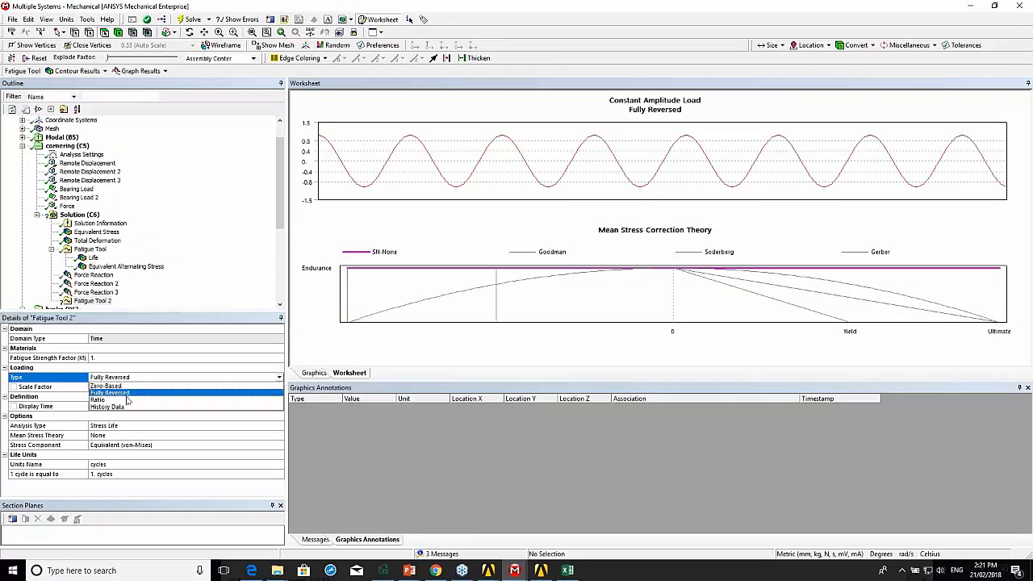
left_click(105, 386)
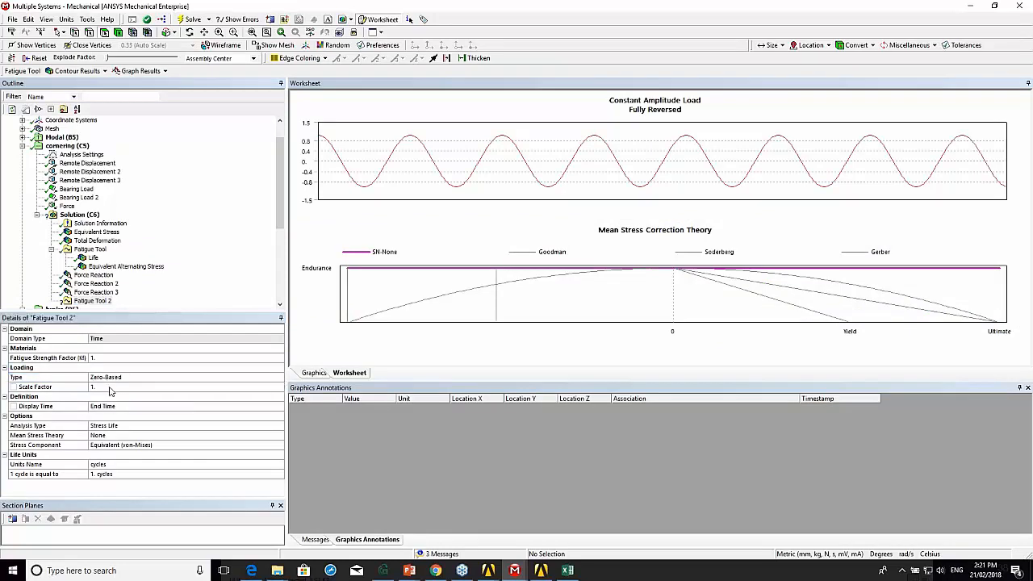
left_click(186, 377)
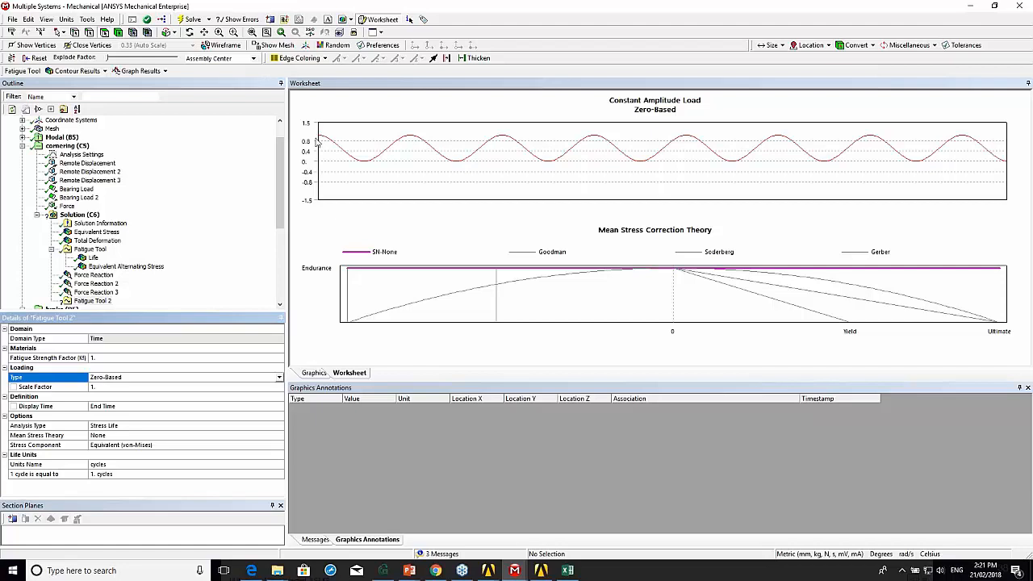
mouse_move(530, 174)
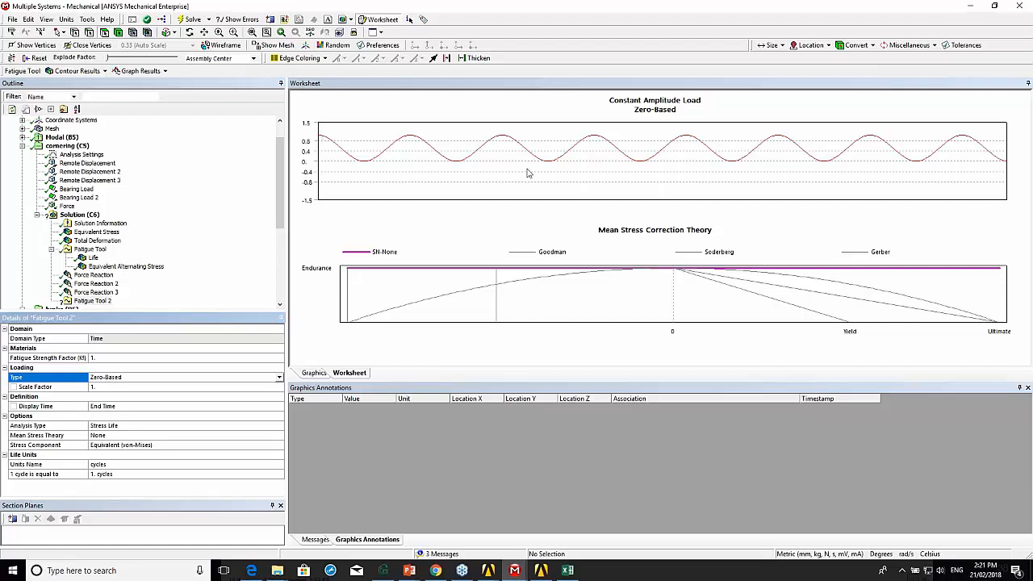
mouse_move(982, 158)
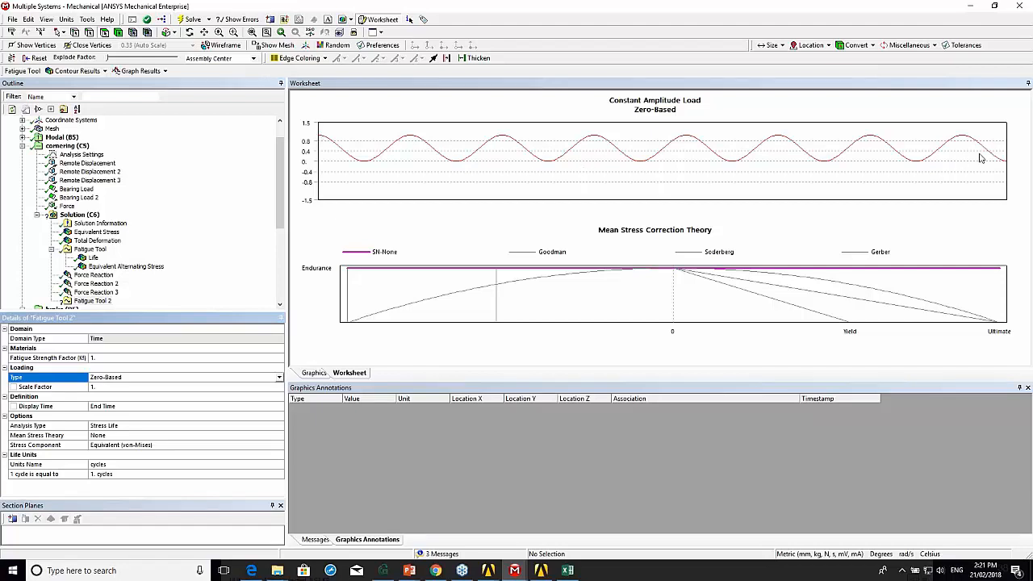
mouse_move(503, 150)
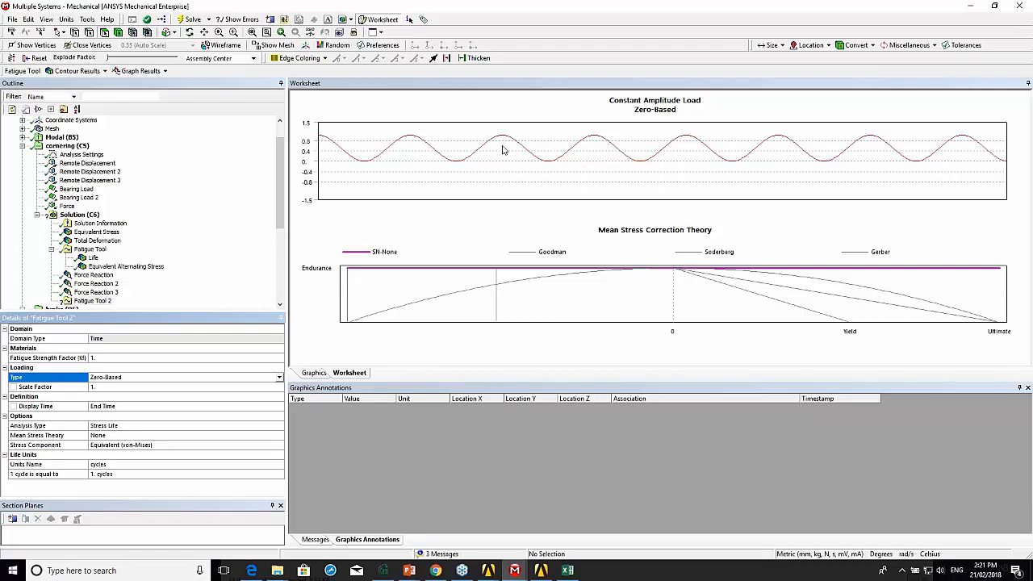
mouse_move(119, 429)
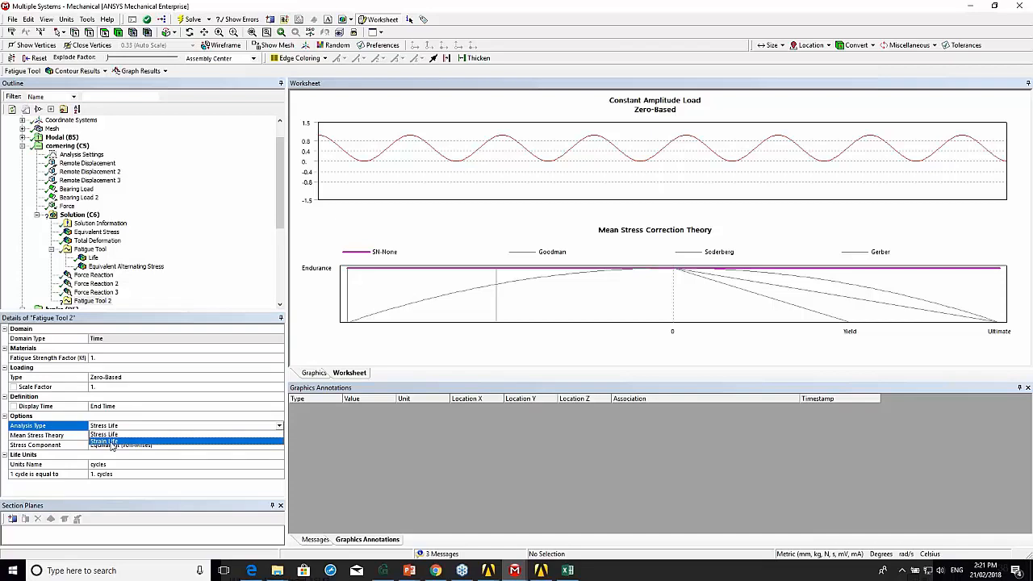
Set Fatigue Tool 2's Mean Stress Theory to Goodman.
left_click(100, 436)
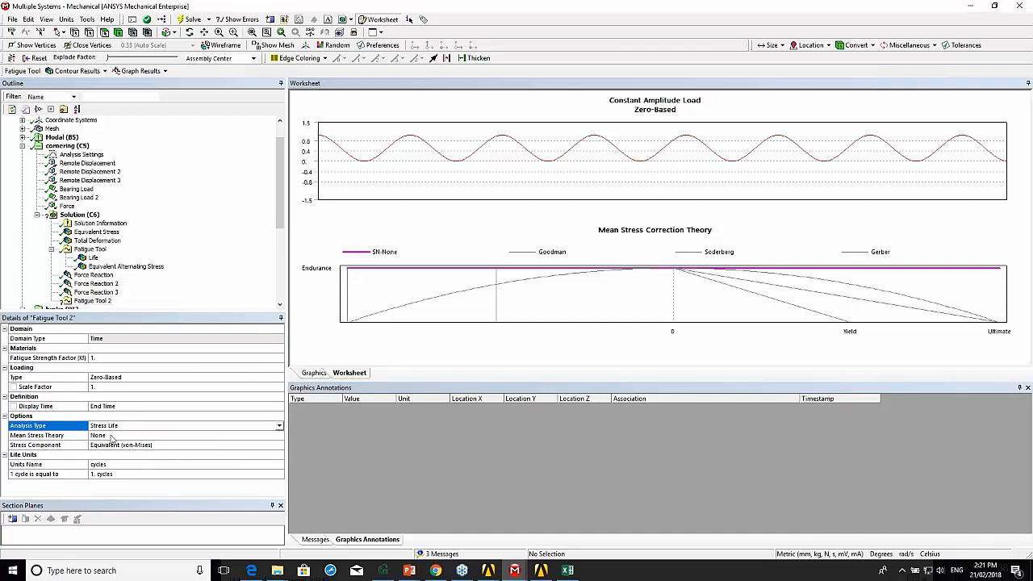
left_click(36, 435)
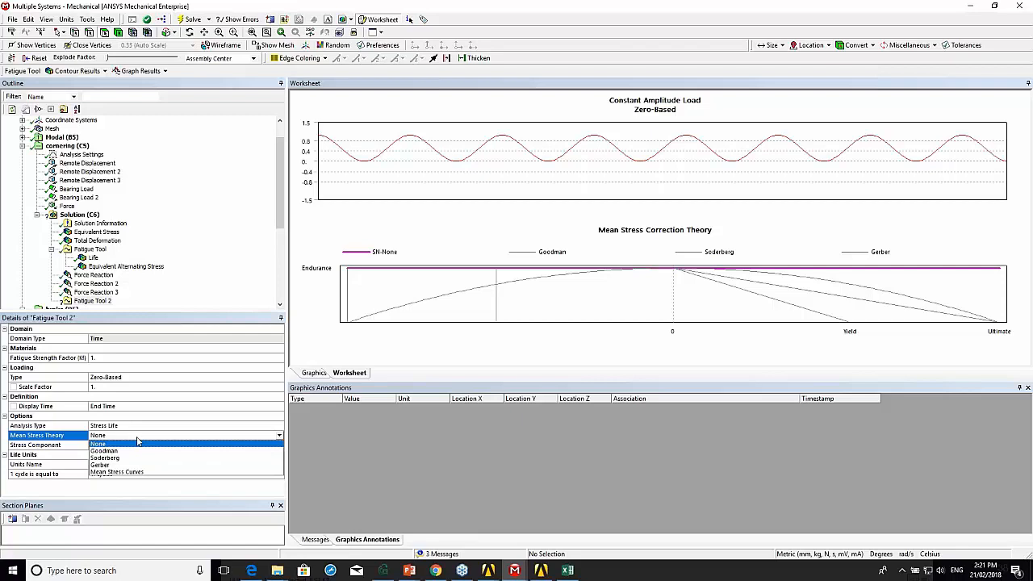
left_click(104, 449)
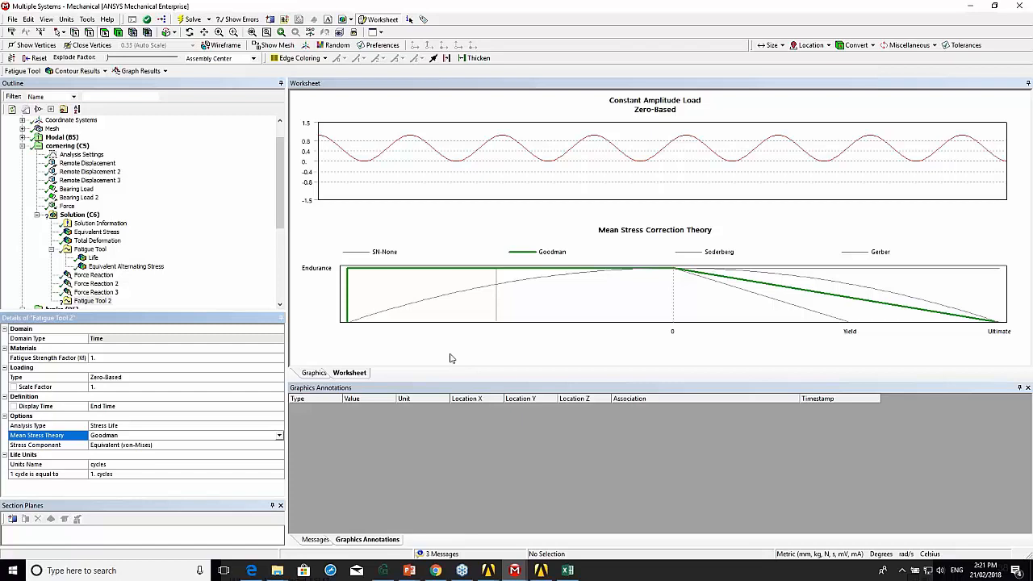
mouse_move(397, 297)
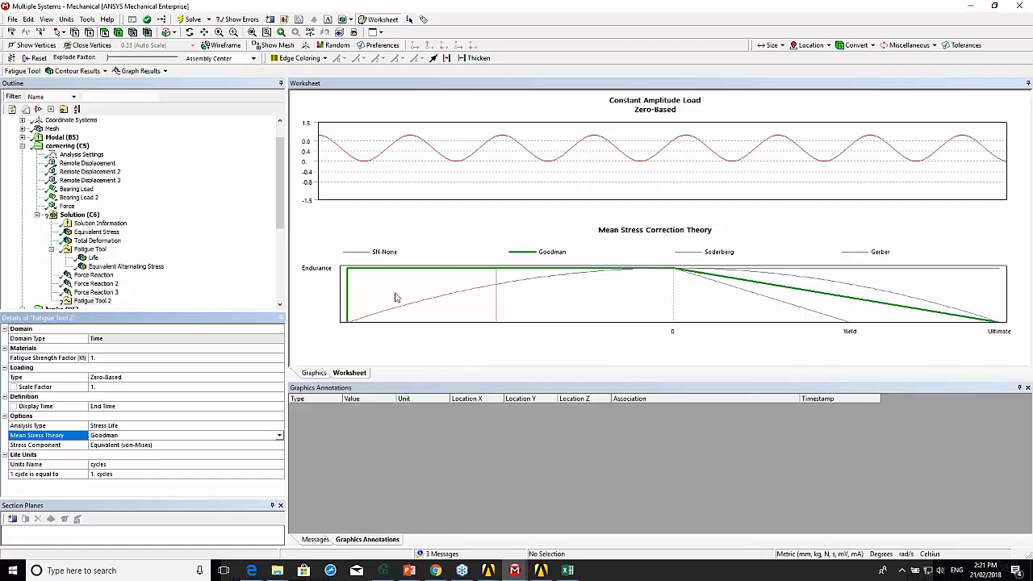
mouse_move(723, 292)
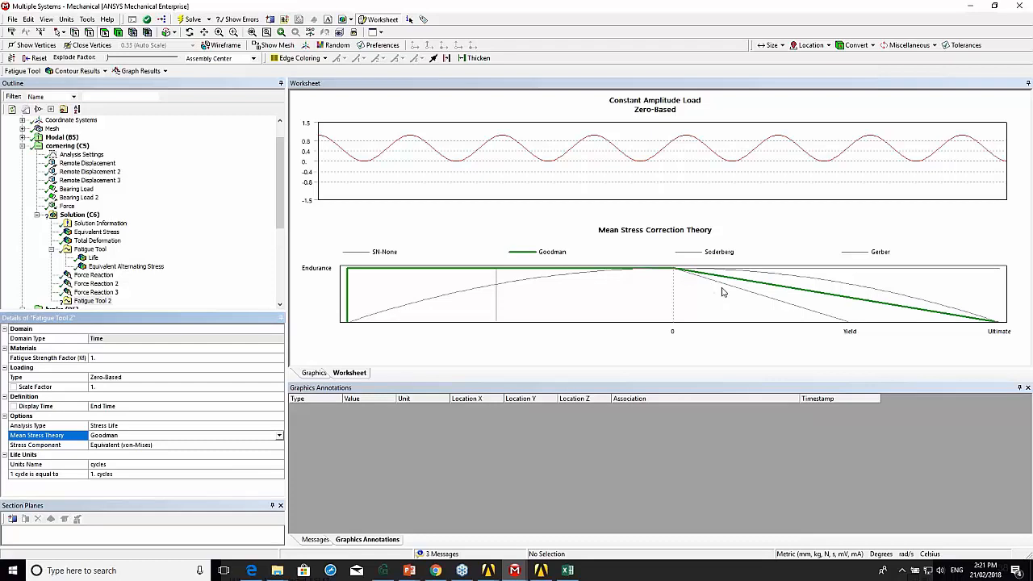
mouse_move(759, 297)
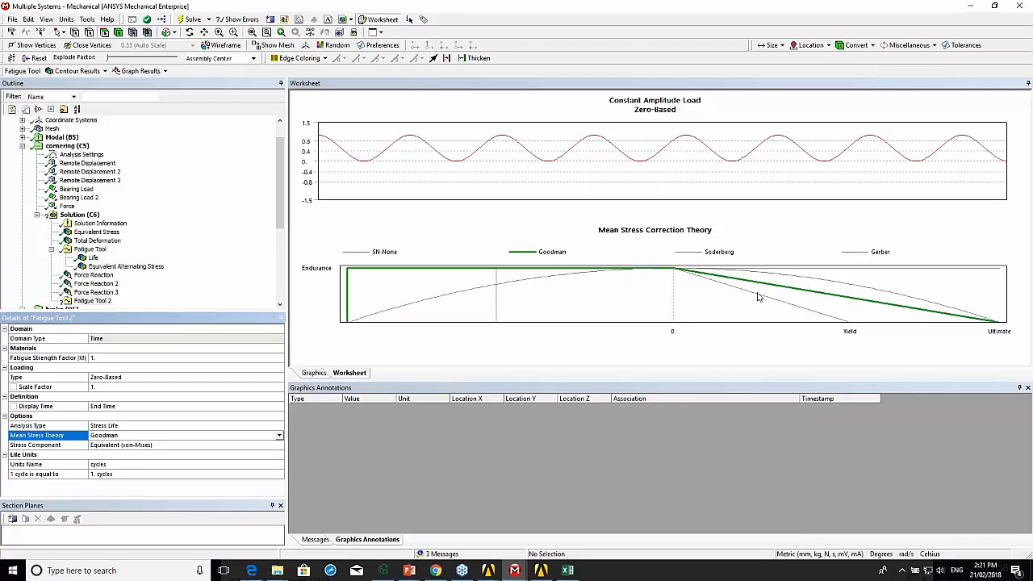
mouse_move(767, 298)
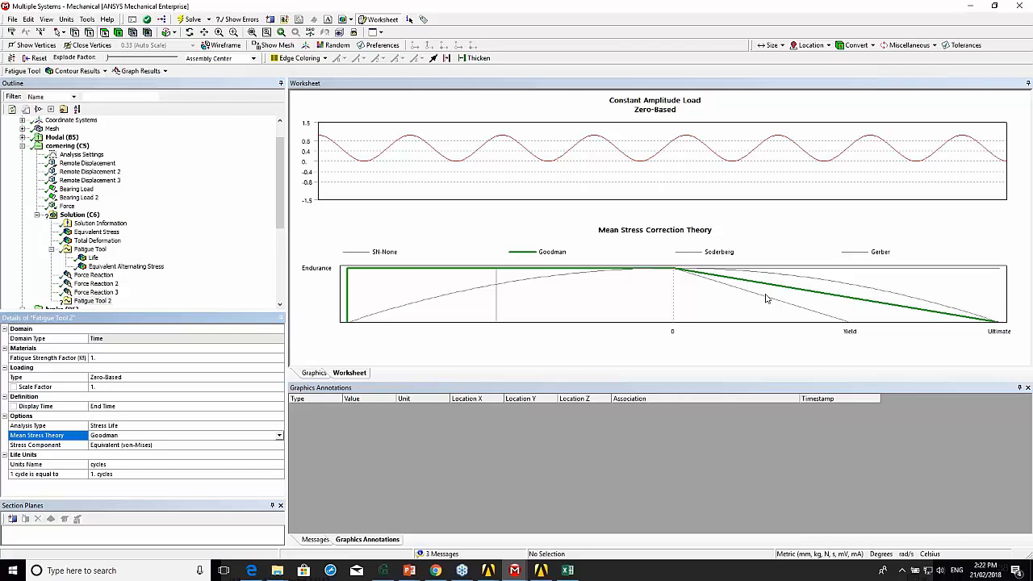
mouse_move(721, 294)
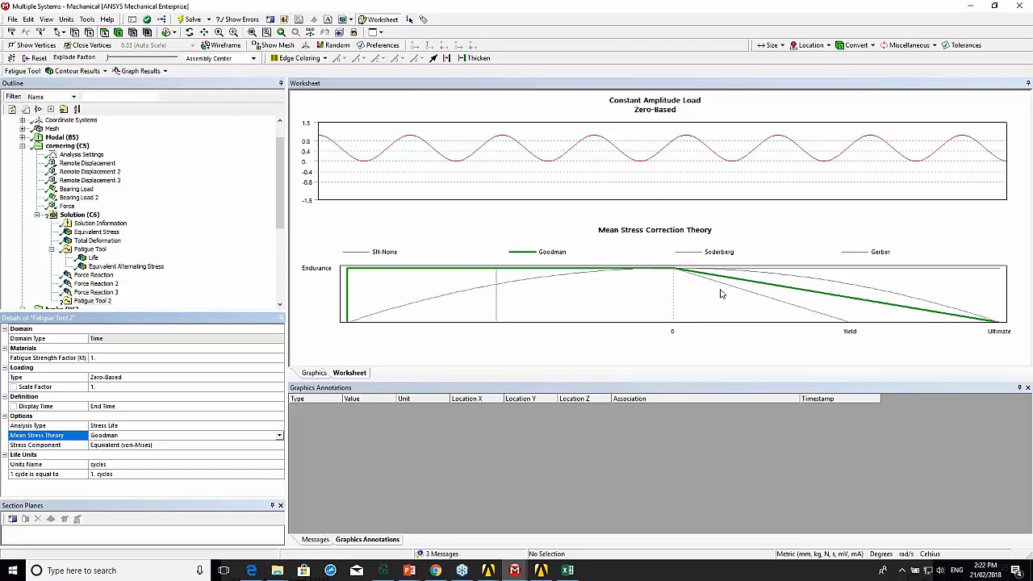
mouse_move(749, 296)
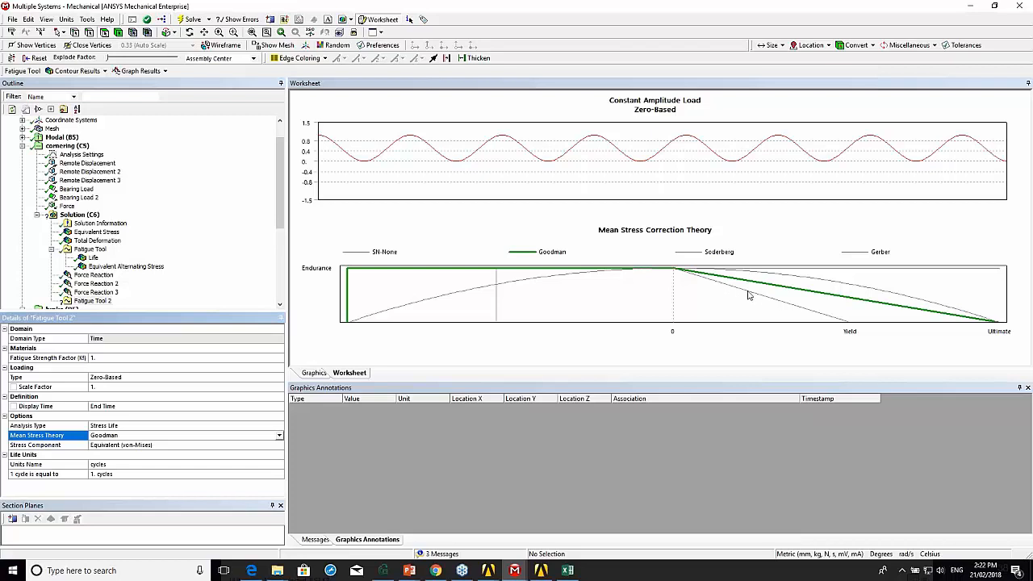
mouse_move(992, 337)
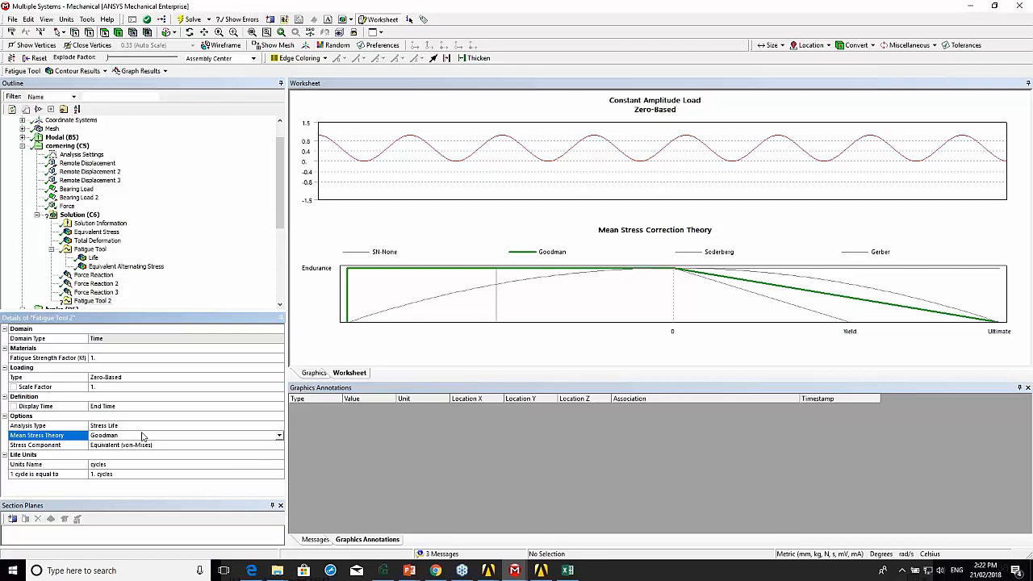
Try Soderberg mean stress correction, then return Fatigue Tool 2 to Goodman.
left_click(278, 436)
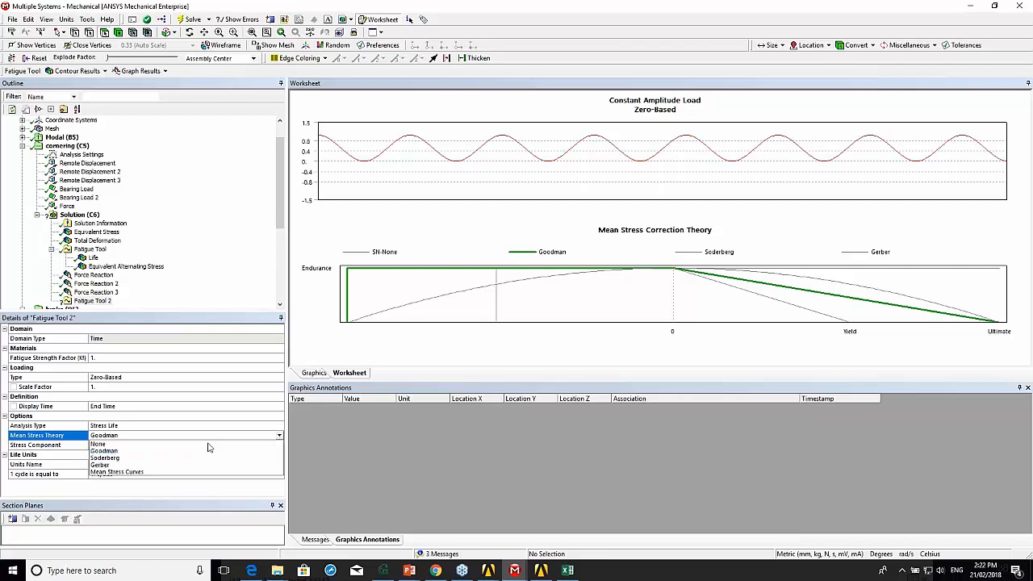
left_click(102, 462)
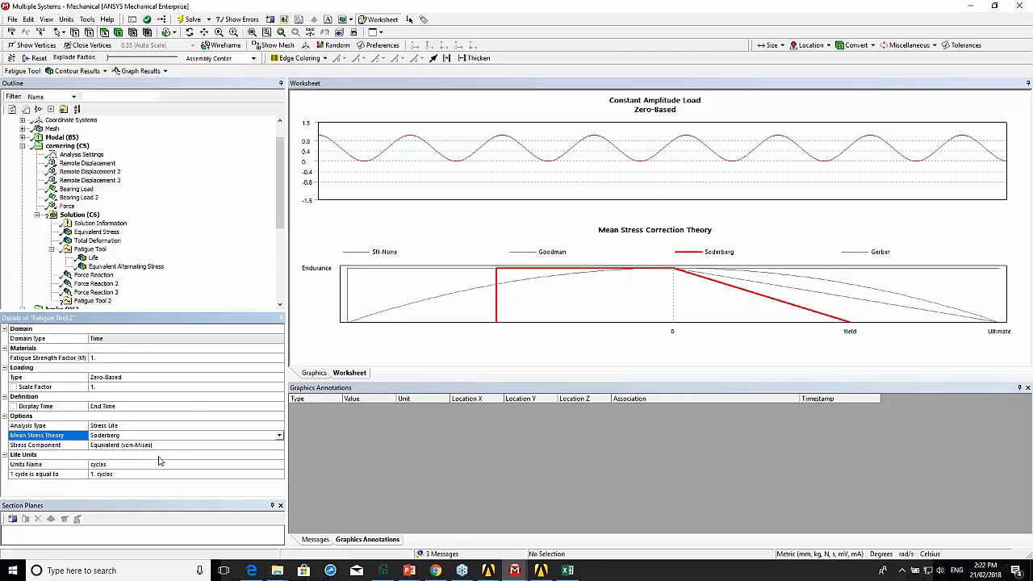
mouse_move(245, 445)
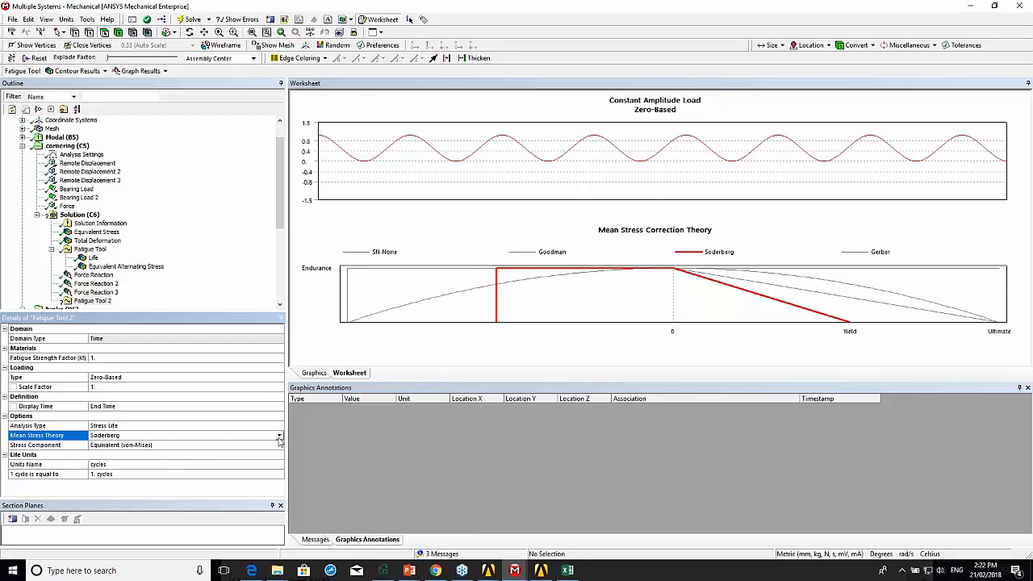
left_click(277, 436)
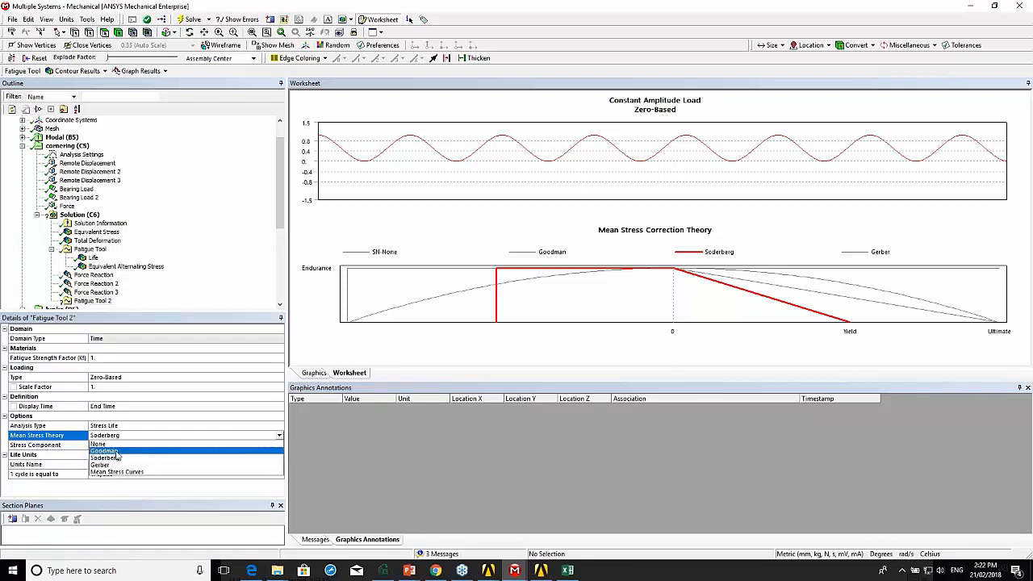
left_click(103, 452)
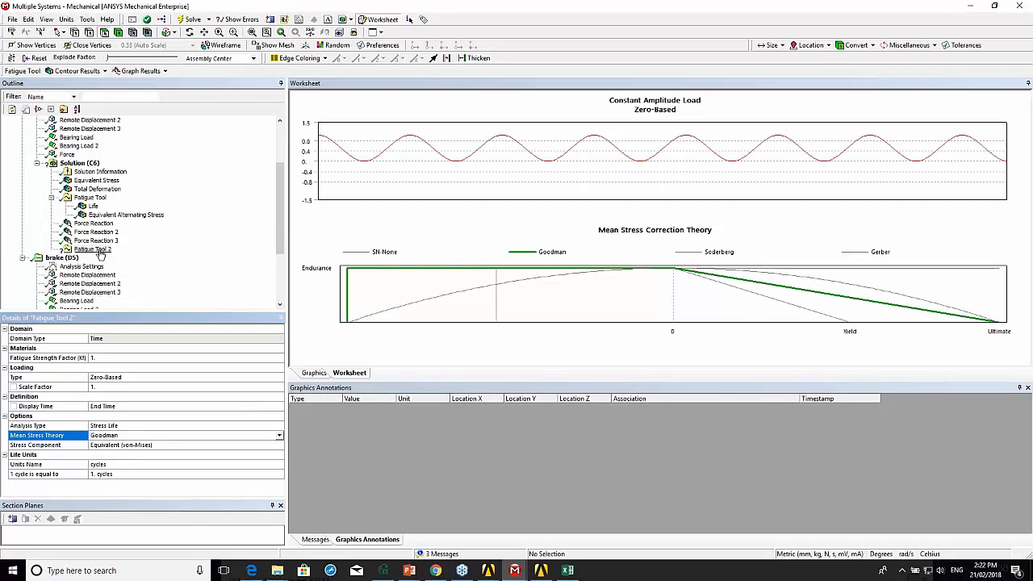
Insert Equivalent Alternating Stress and Life results under Fatigue Tool 2.
right_click(95, 249)
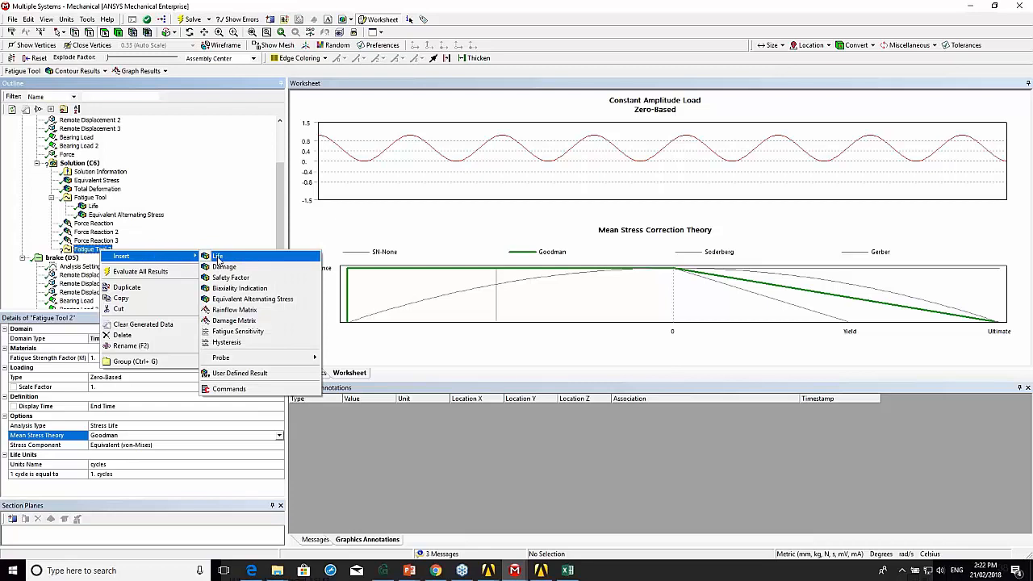
left_click(251, 299)
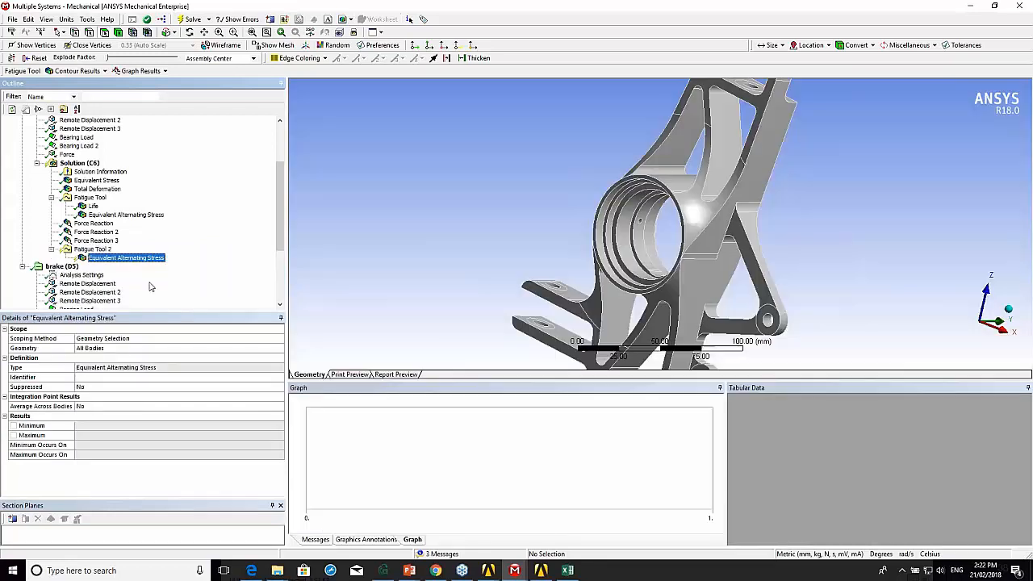
left_click(92, 248)
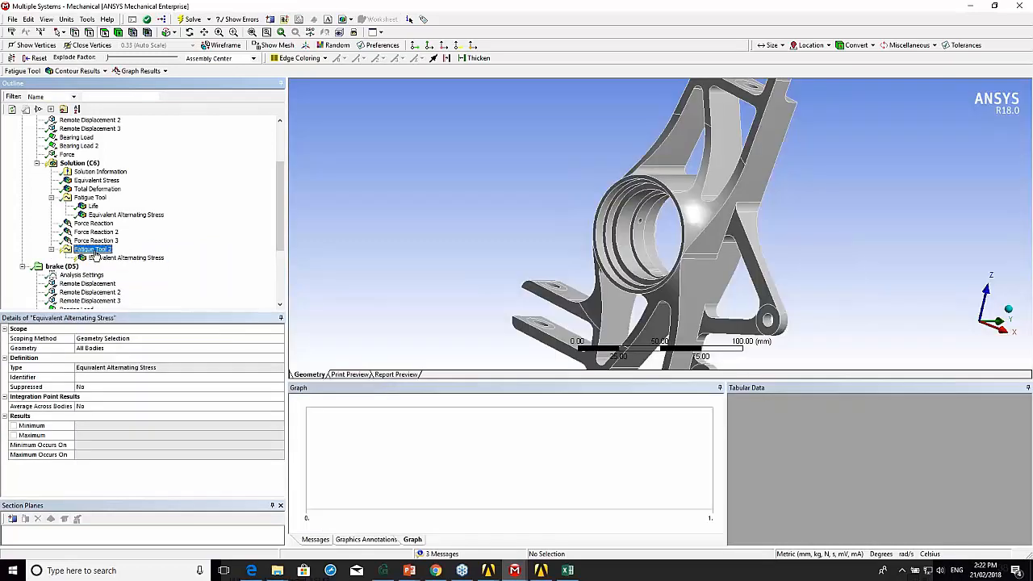
right_click(90, 248)
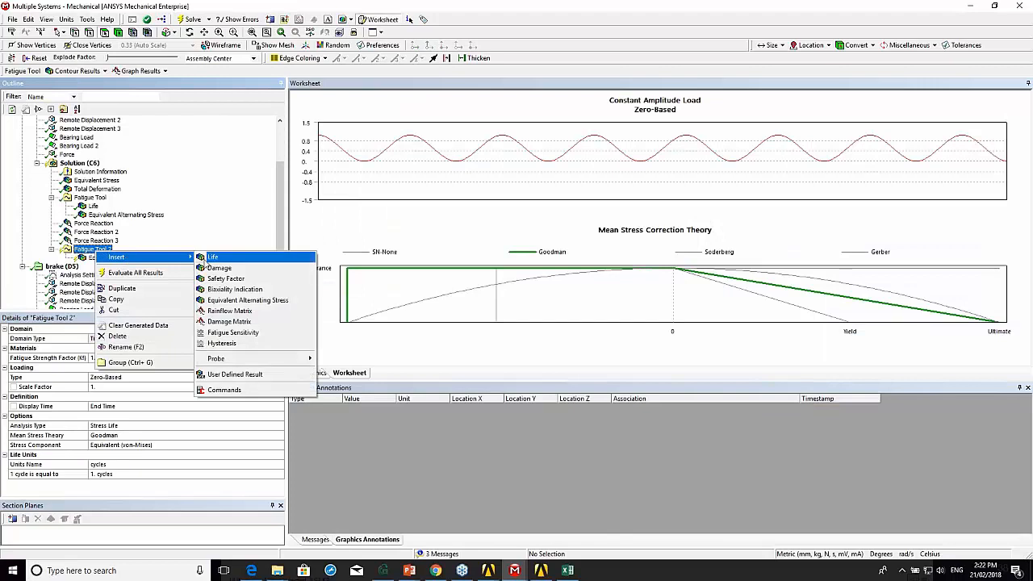
left_click(213, 257)
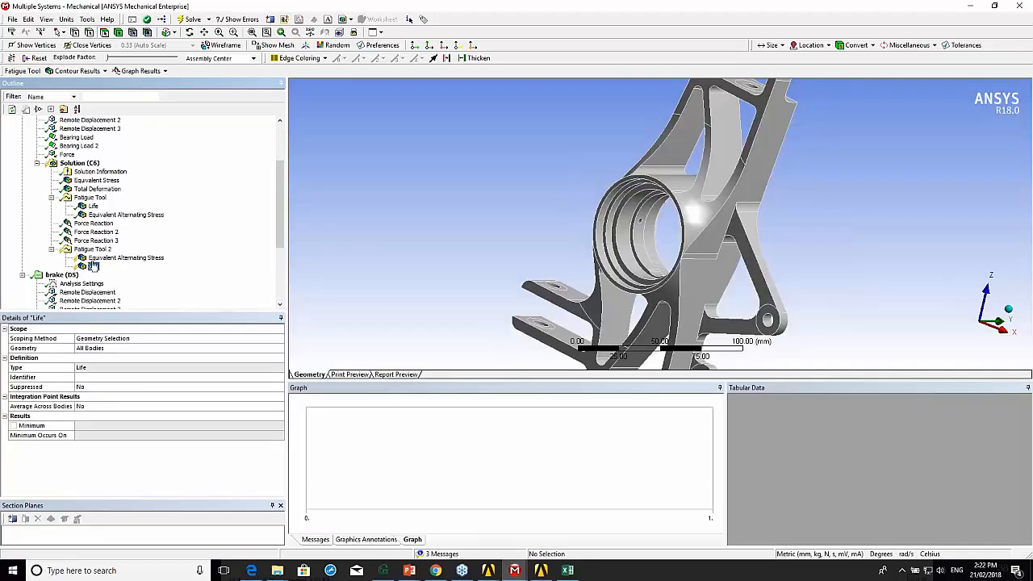
Evaluate all pending results and compare equivalent stress with the 278.9 MPa alternating stress contour.
right_click(123, 259)
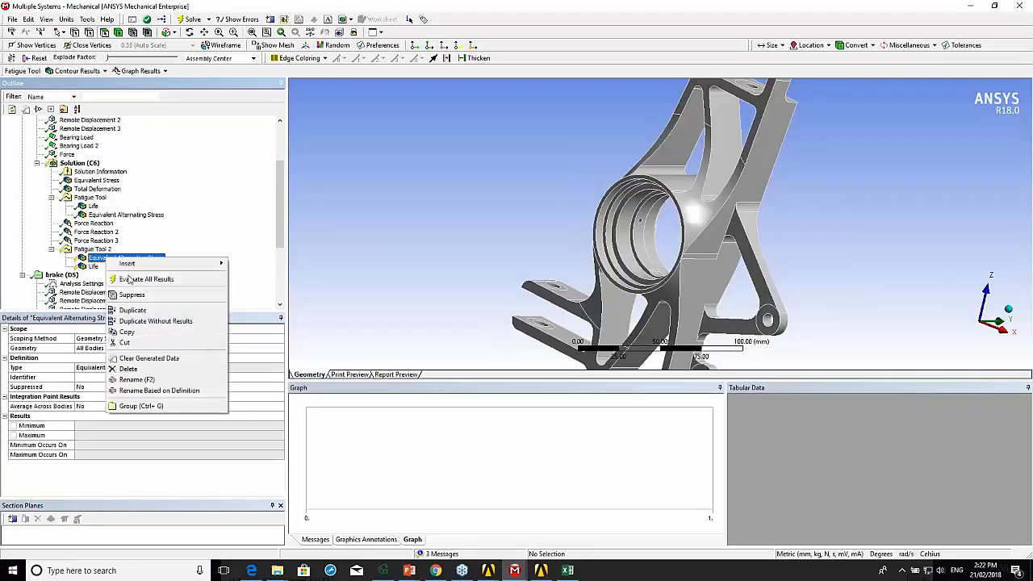
left_click(148, 278)
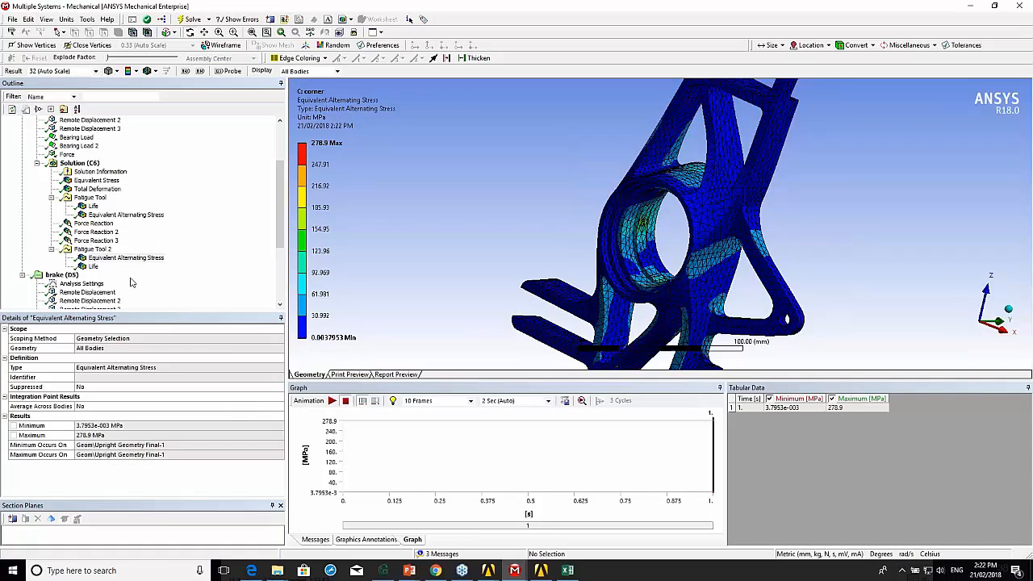
left_click(94, 223)
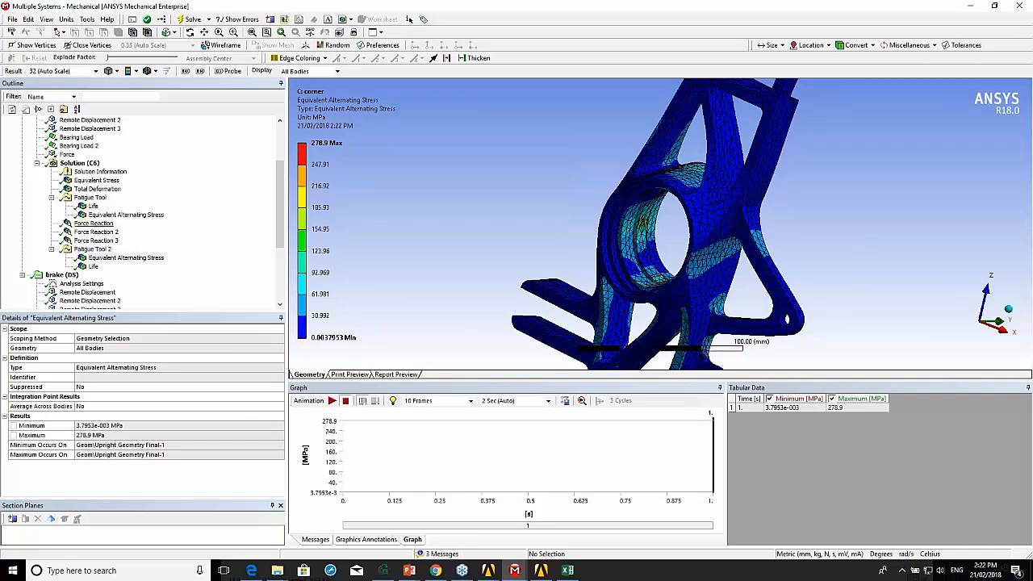
left_click(97, 181)
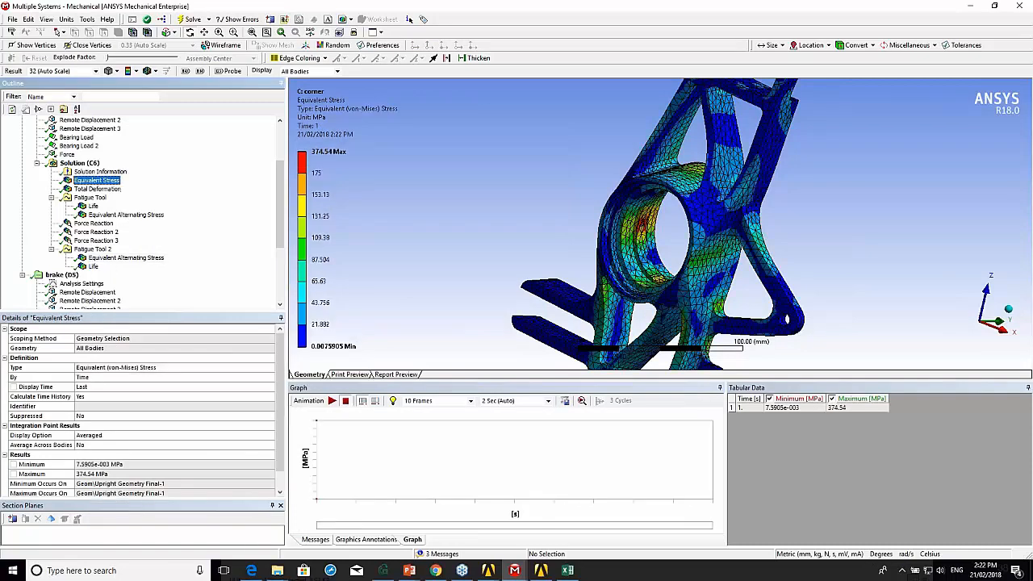
left_click(126, 259)
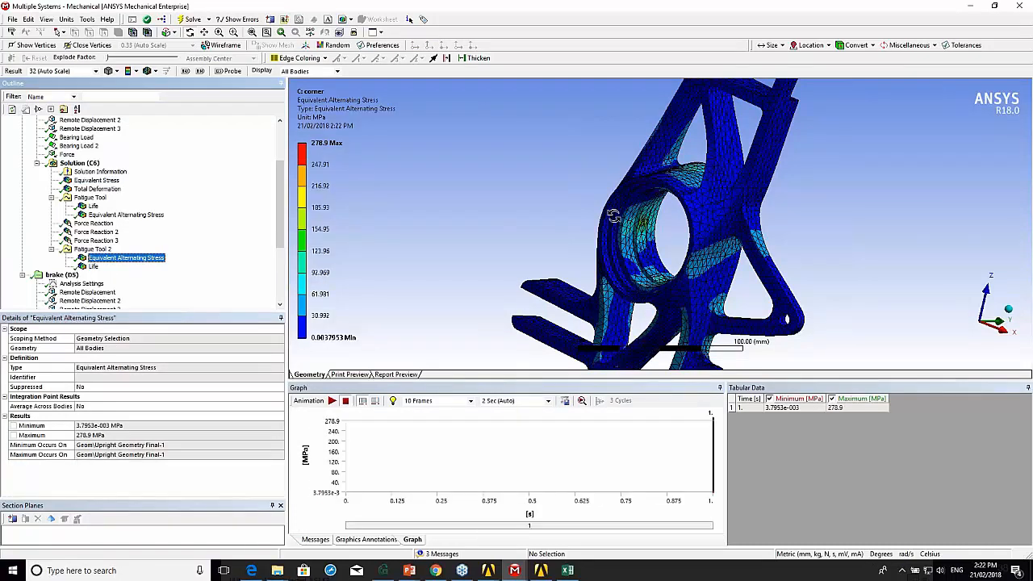
Orbit the upright and revisit Fatigue Tool 2's alternating stress contour from another side.
left_click_drag(613, 218, 735, 294)
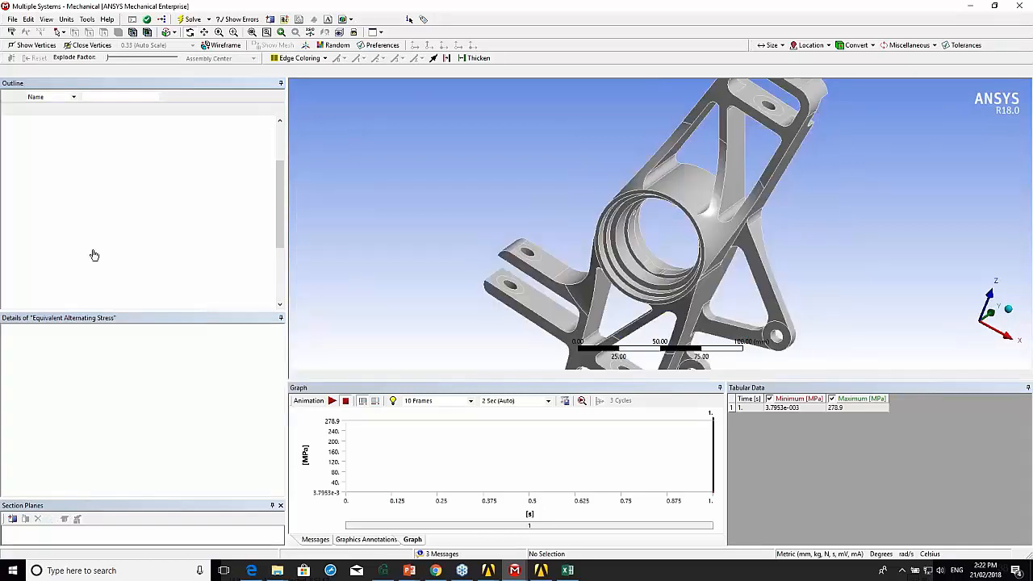
left_click(90, 249)
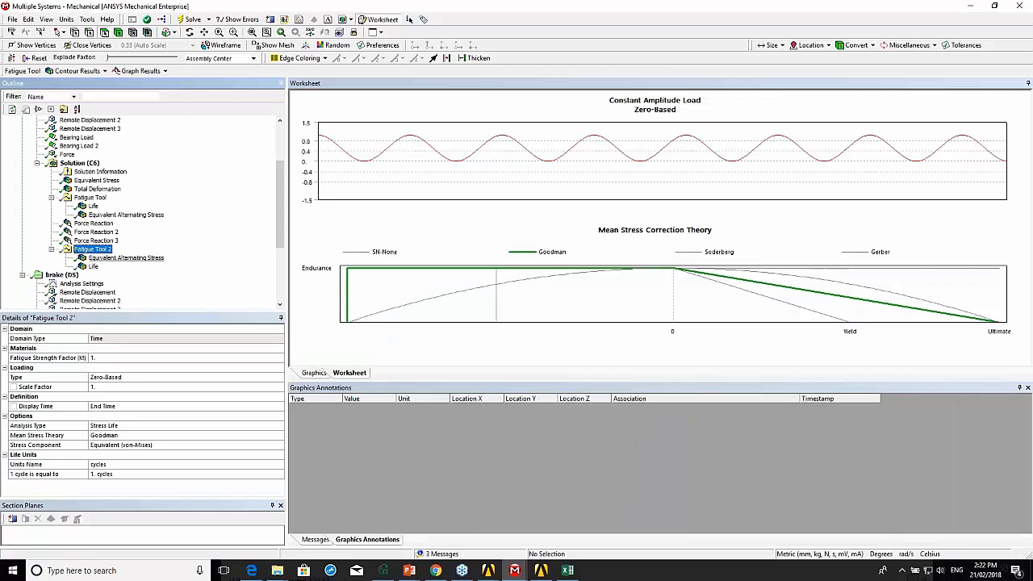
left_click(126, 258)
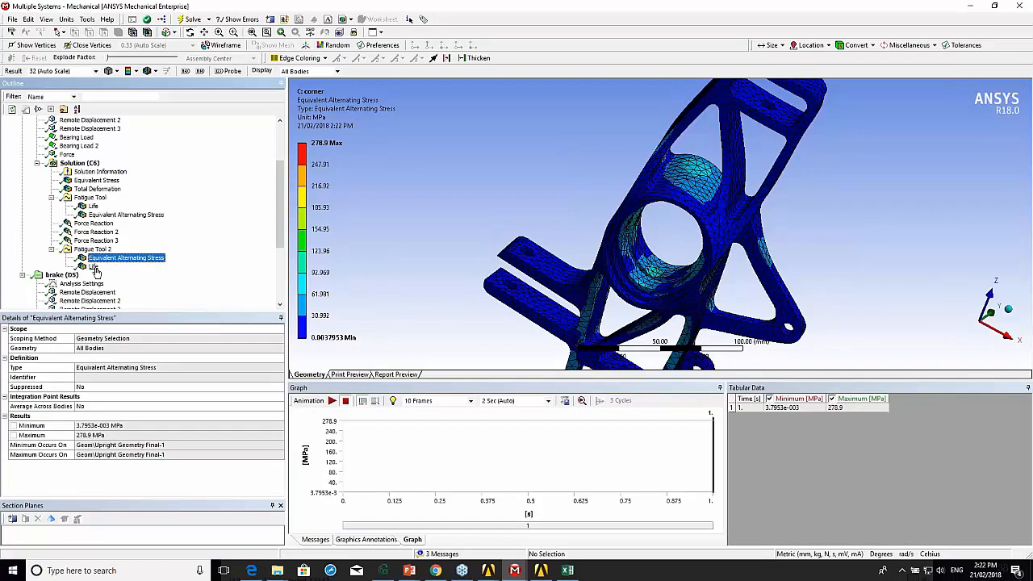
left_click(93, 266)
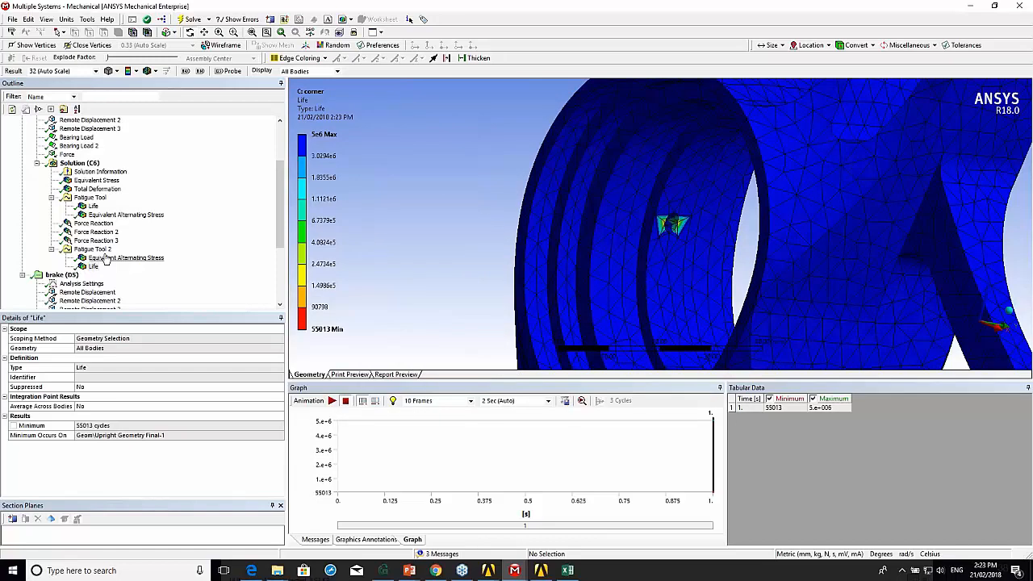
Display the cornering equivalent stress, then the alternating stress hotspot at the hole (278.5 MPa).
left_click(95, 181)
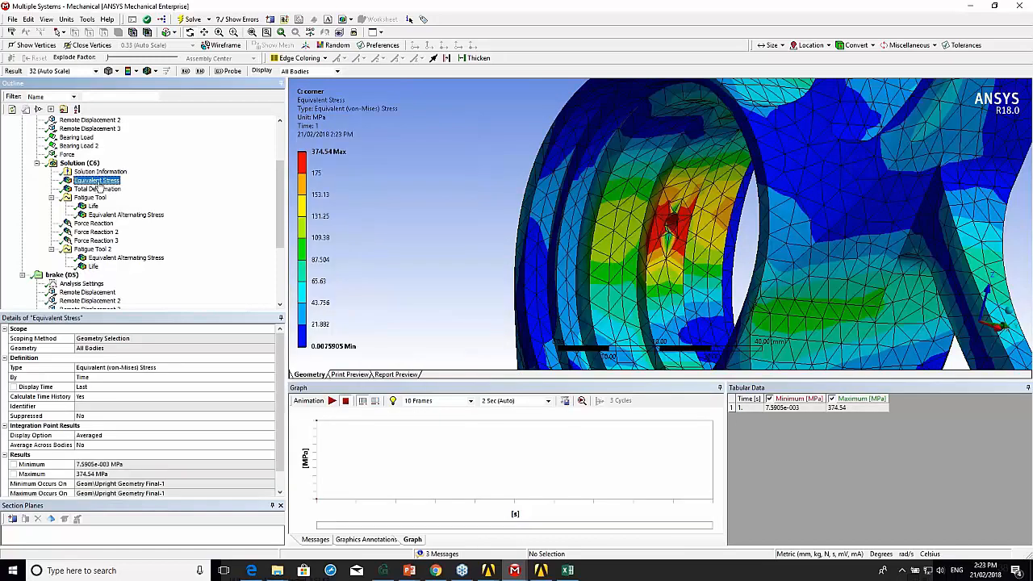
left_click(126, 258)
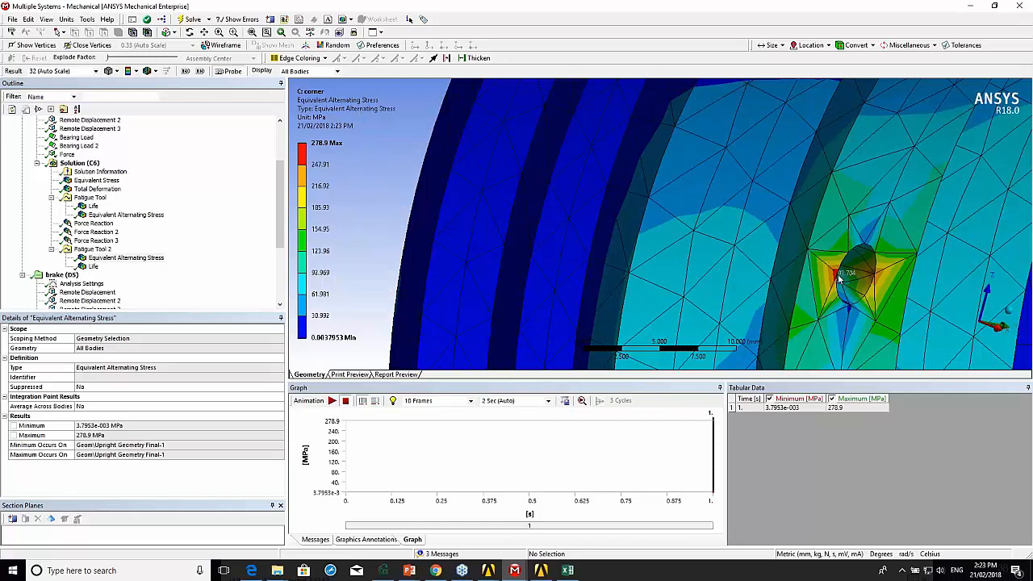
Probe alternating stress at two points by the hole (239.65 and 161.44 MPa), then select Mesh.
left_click(836, 274)
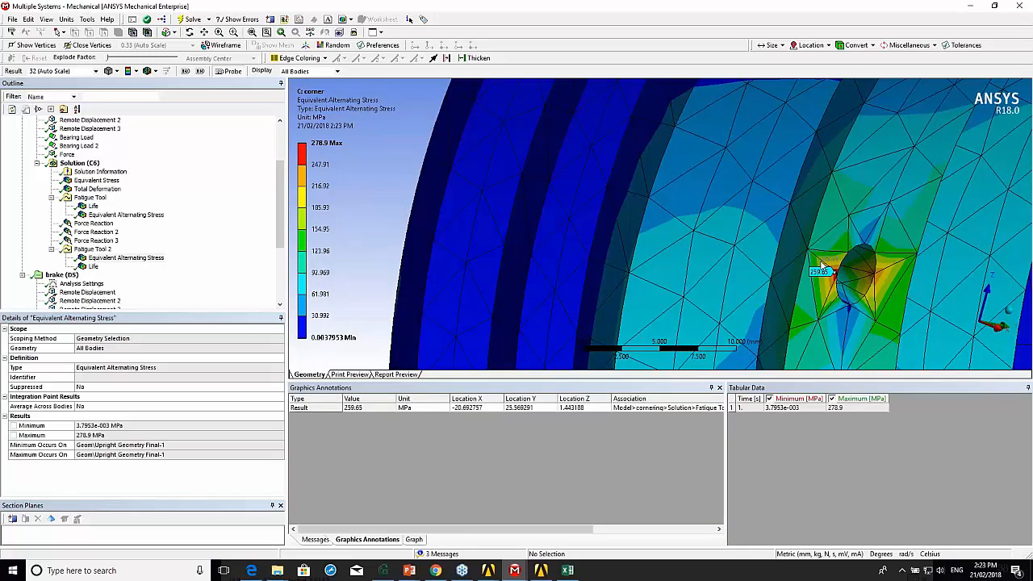
left_click(835, 297)
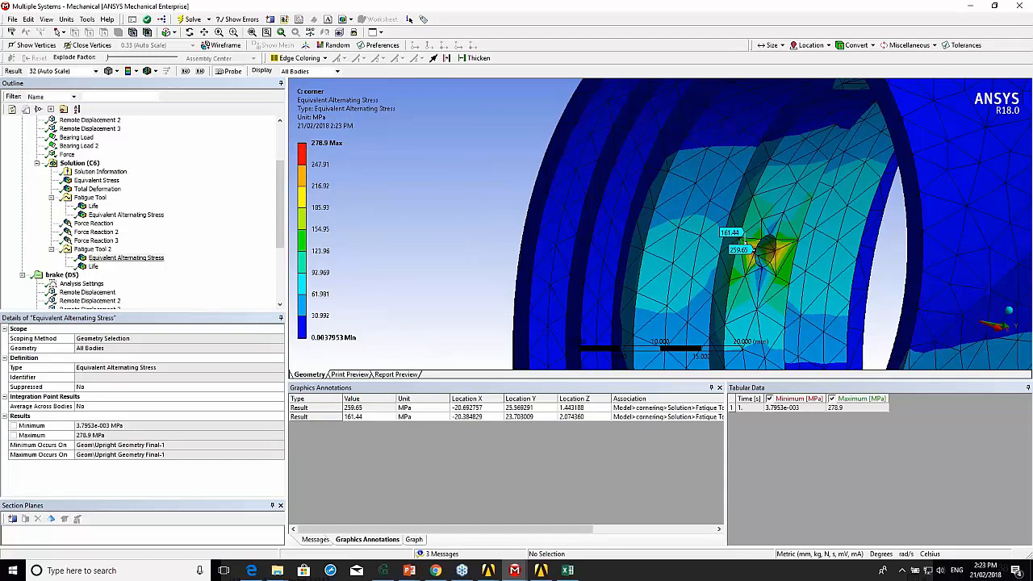
left_click(52, 154)
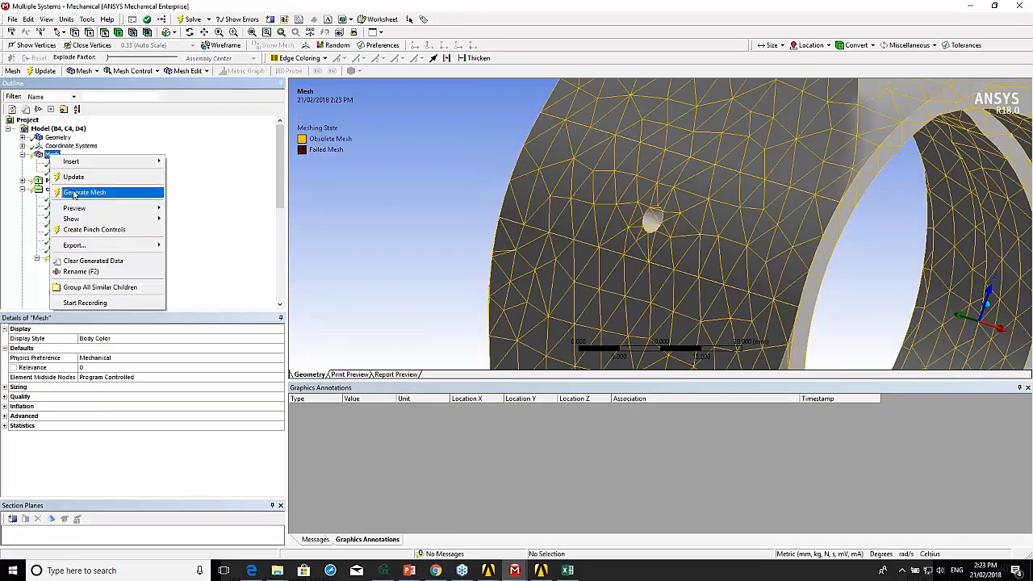
Generate the refined mesh, re-solve the cornering case and view alternating stress peaking near 390 MPa.
left_click(84, 193)
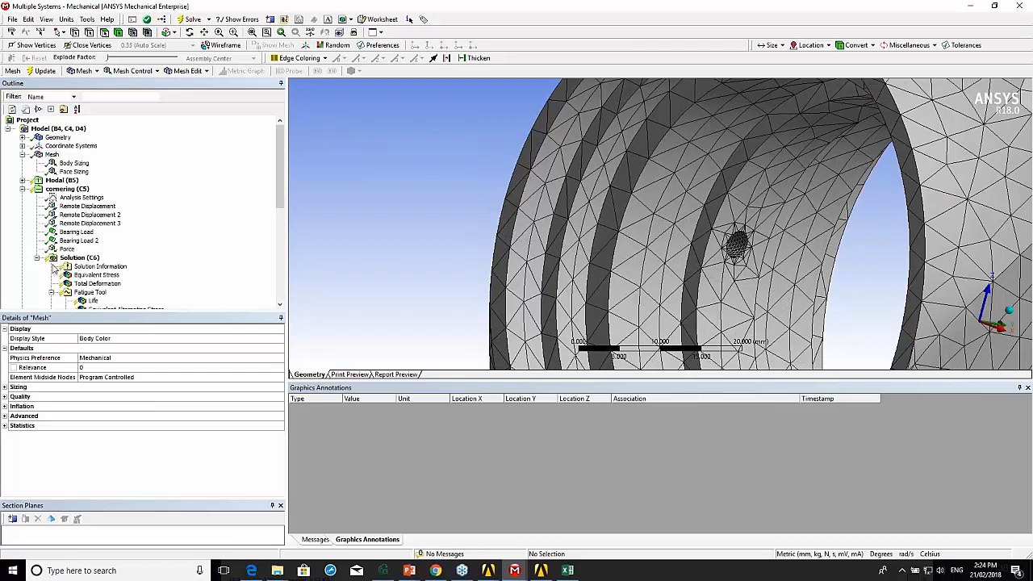
right_click(79, 257)
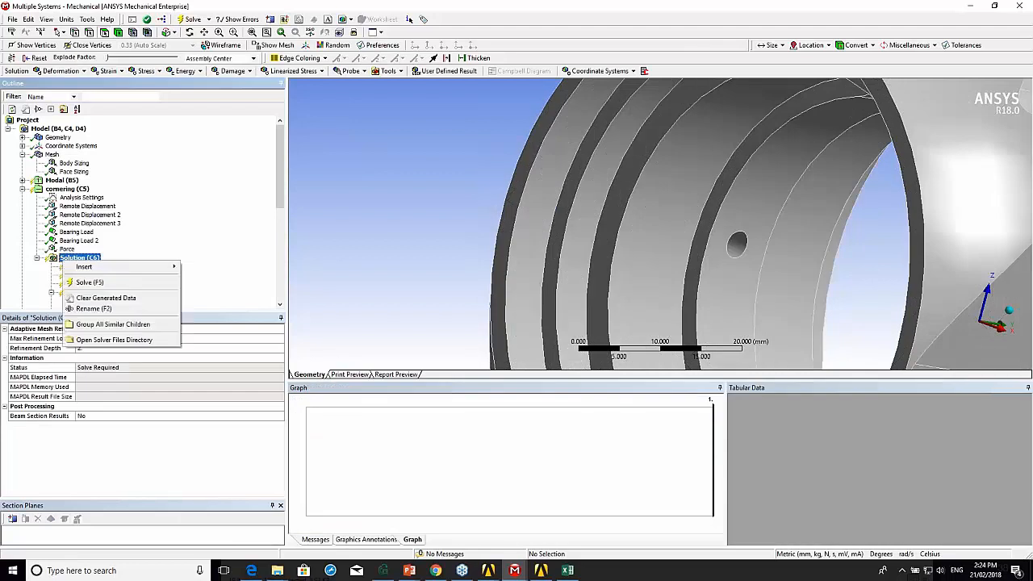
left_click(91, 281)
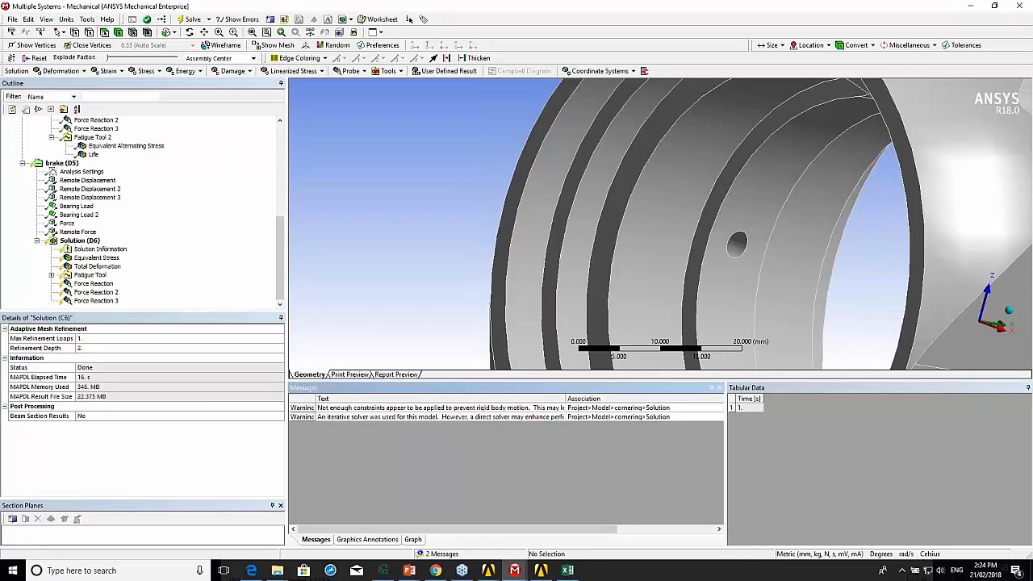
left_click(126, 145)
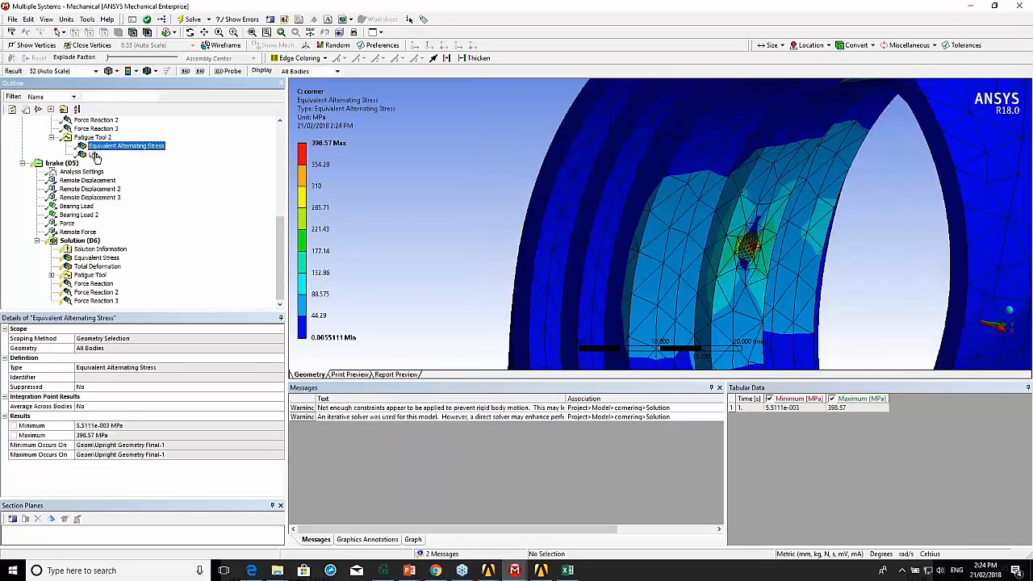
Show Fatigue Tool 2's life result (minimum 4905.8 cycles) and inspect it around the refined hole.
left_click(93, 155)
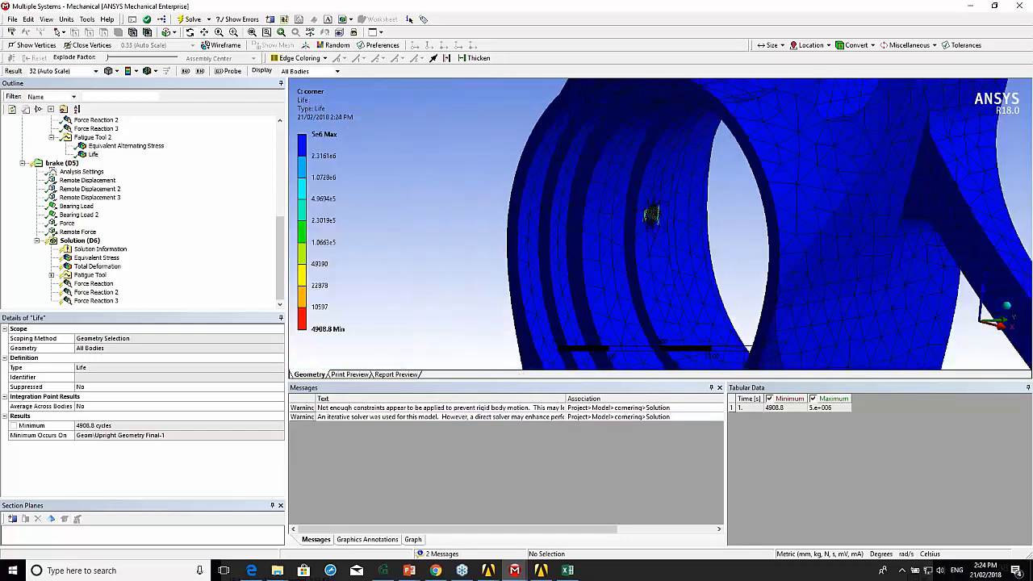
left_click_drag(653, 213, 815, 213)
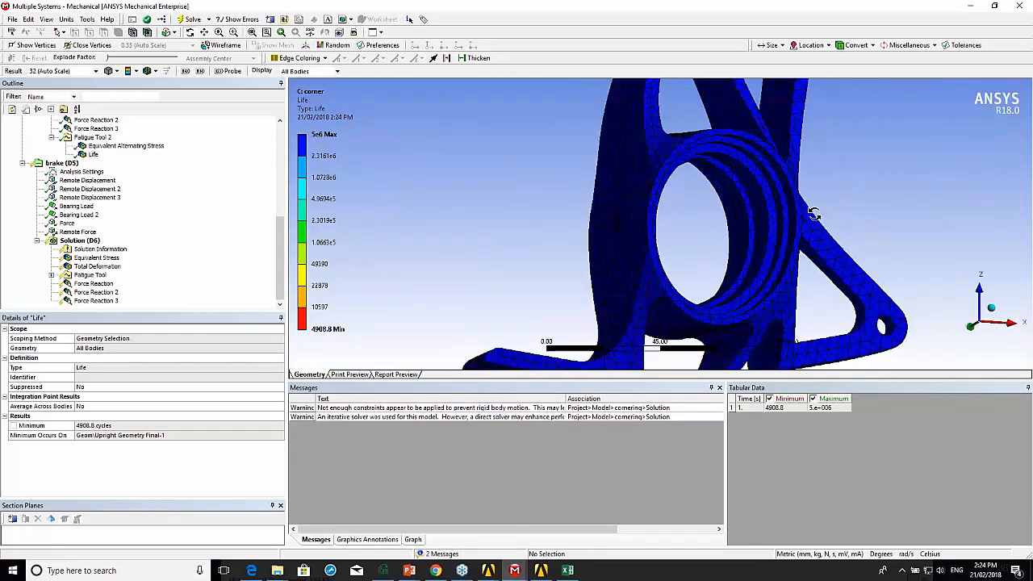
left_click_drag(807, 210, 928, 218)
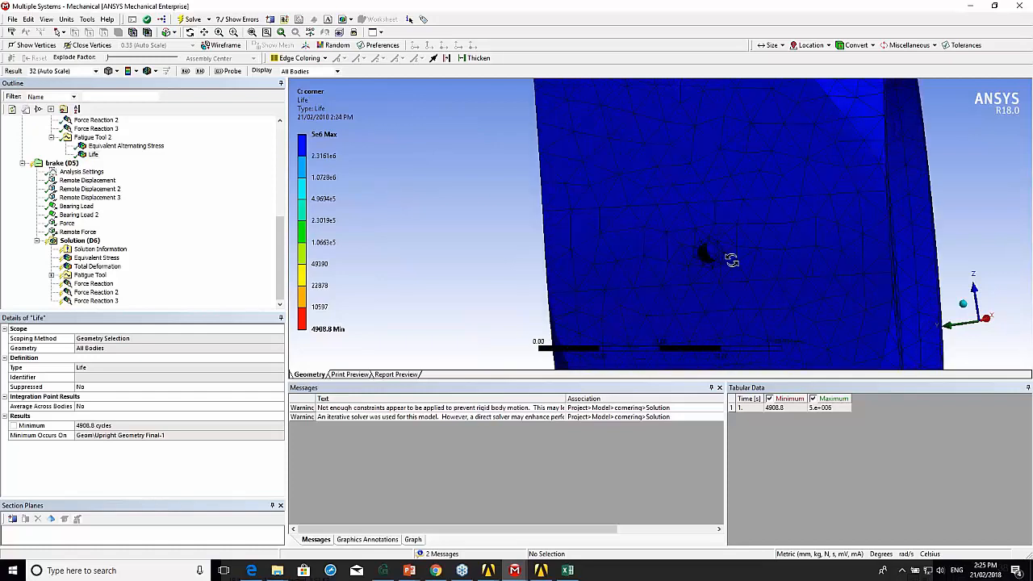
left_click_drag(730, 258, 654, 218)
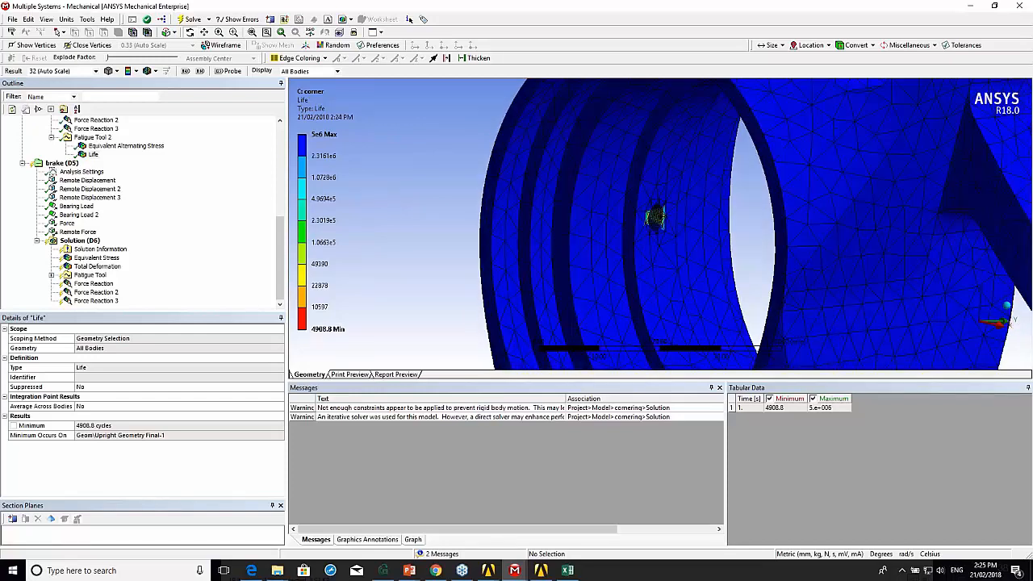
right_click(79, 241)
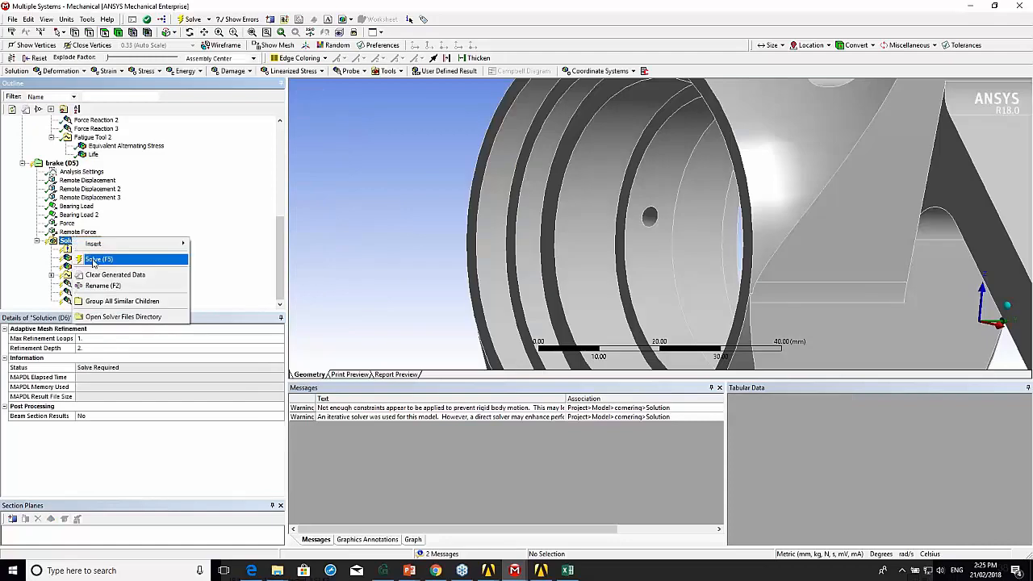
Solve the braking case and review its remote force and zero-based Goodman fatigue tool settings.
left_click(99, 259)
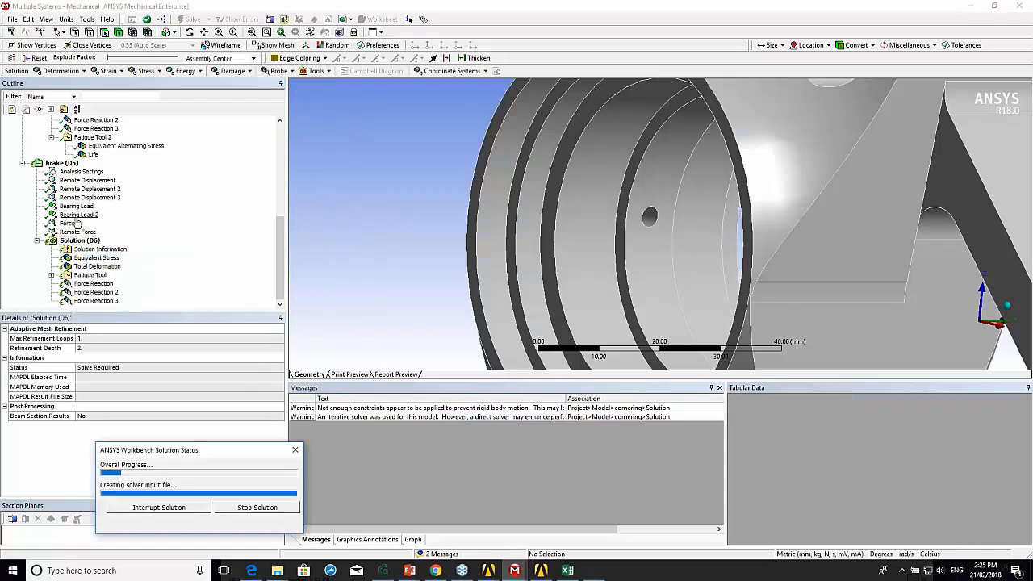
left_click(78, 232)
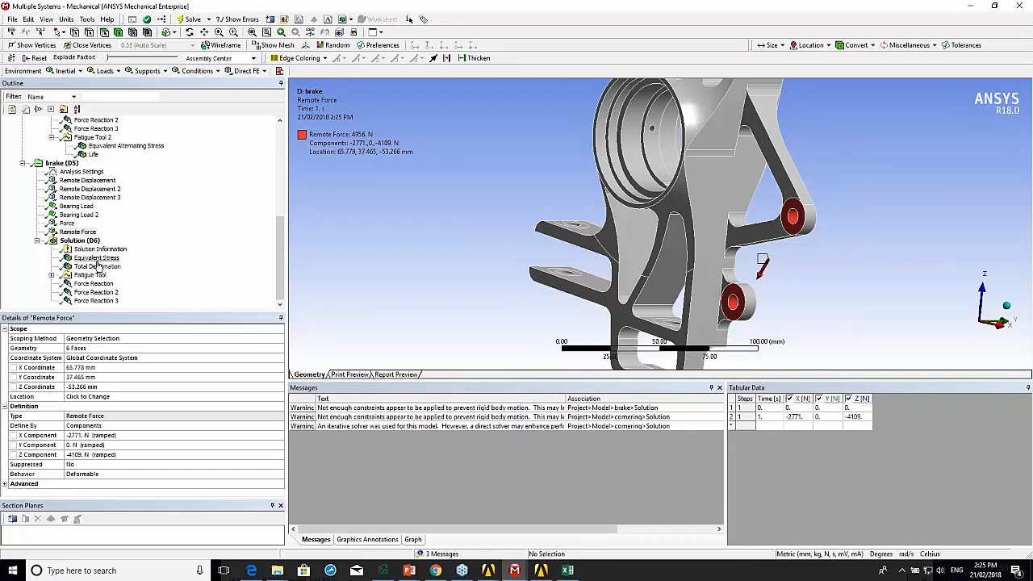
left_click(91, 275)
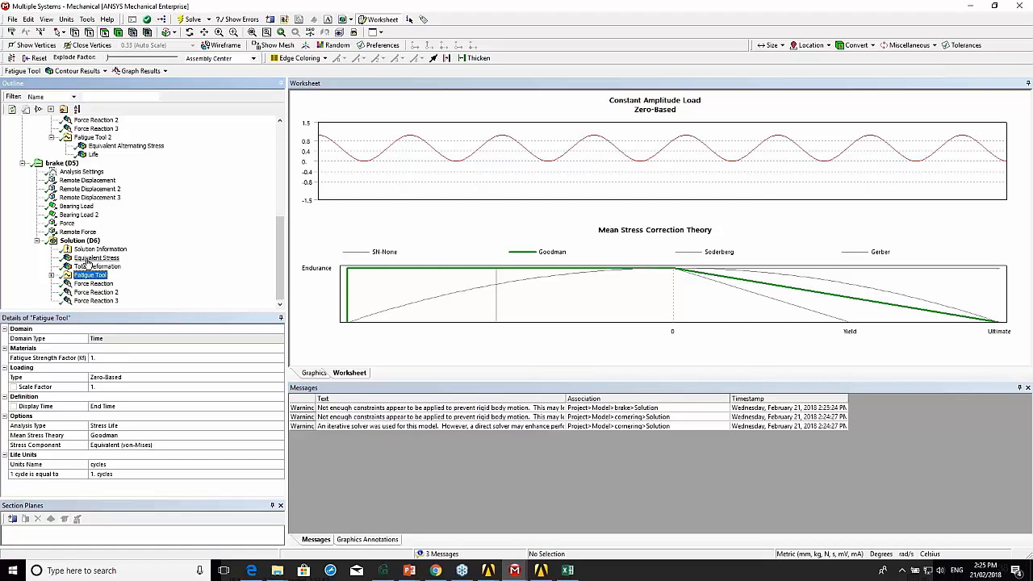
Display the braking equivalent stress (282.77 MPa max), fatigue tool settings and life (8.6825e+005 cycles minimum).
left_click(96, 259)
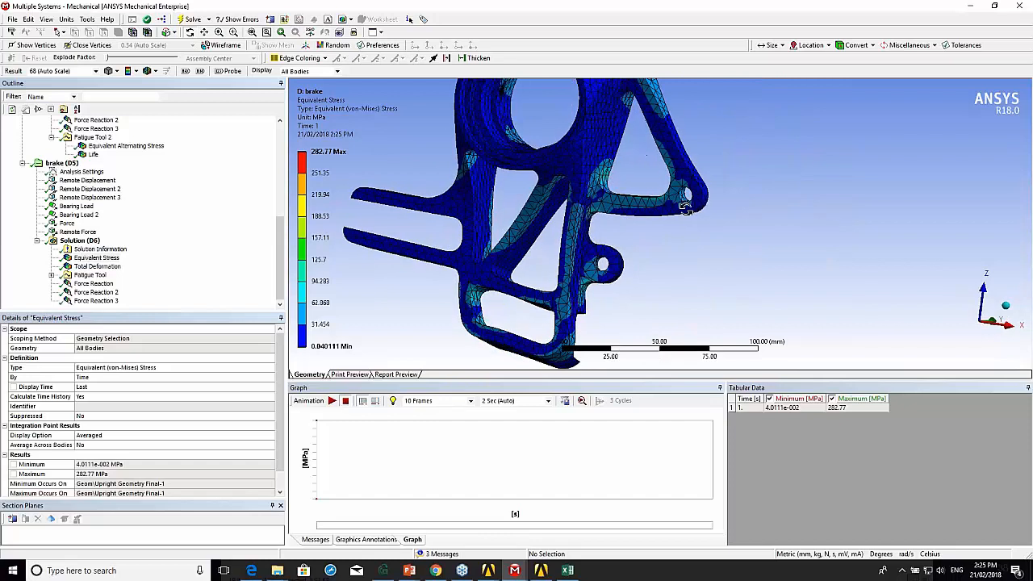
left_click(91, 274)
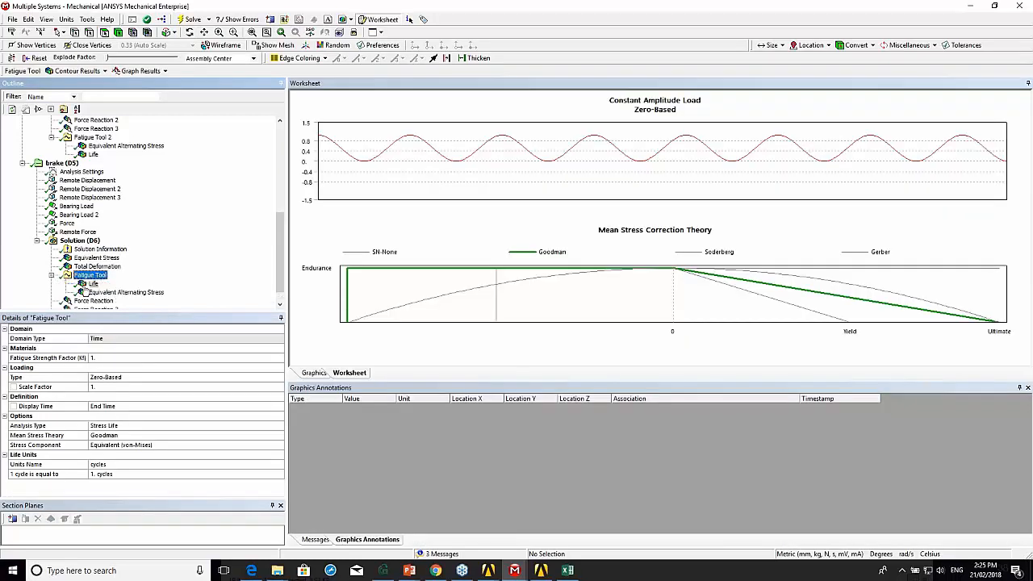
left_click(93, 285)
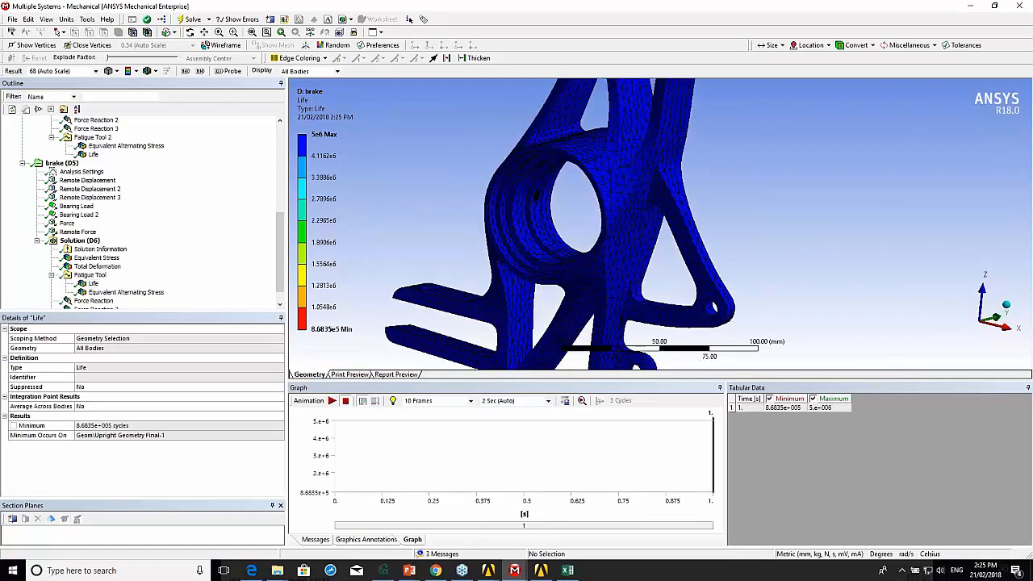
mouse_move(184, 73)
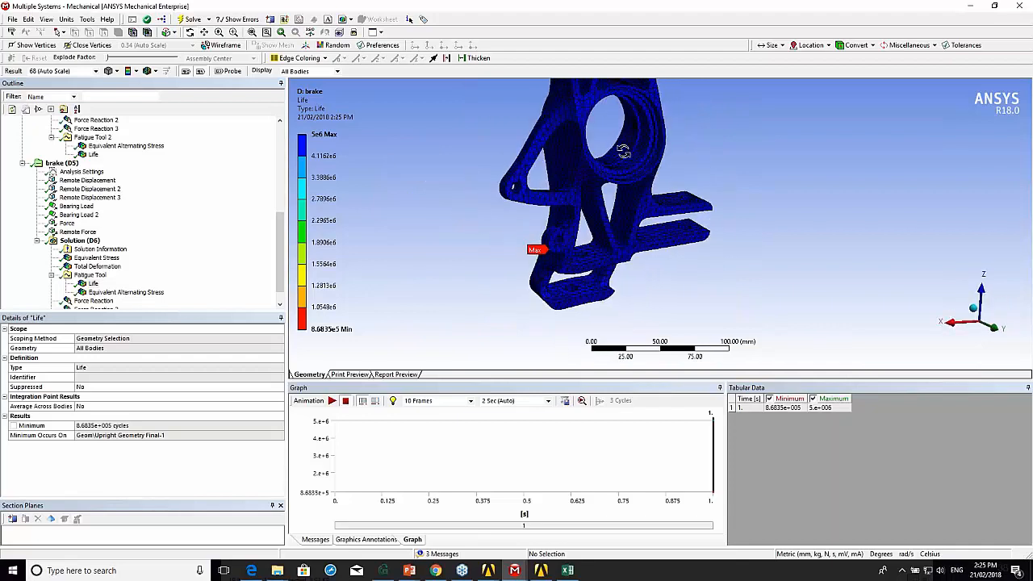
Rotate the upright to locate the minimum life, then return to the braking equivalent stress.
left_click_drag(623, 152, 704, 260)
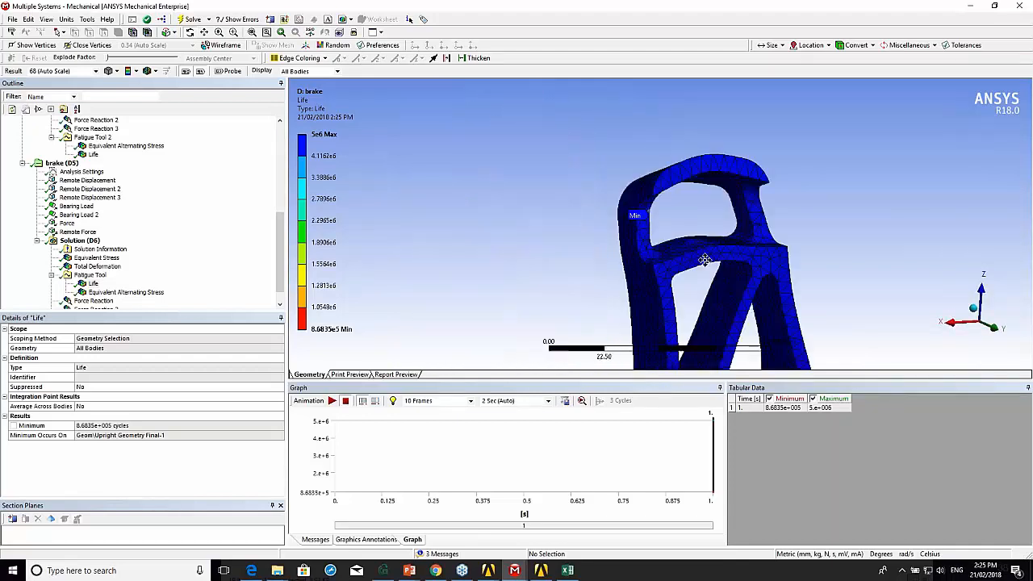
left_click_drag(703, 259, 507, 197)
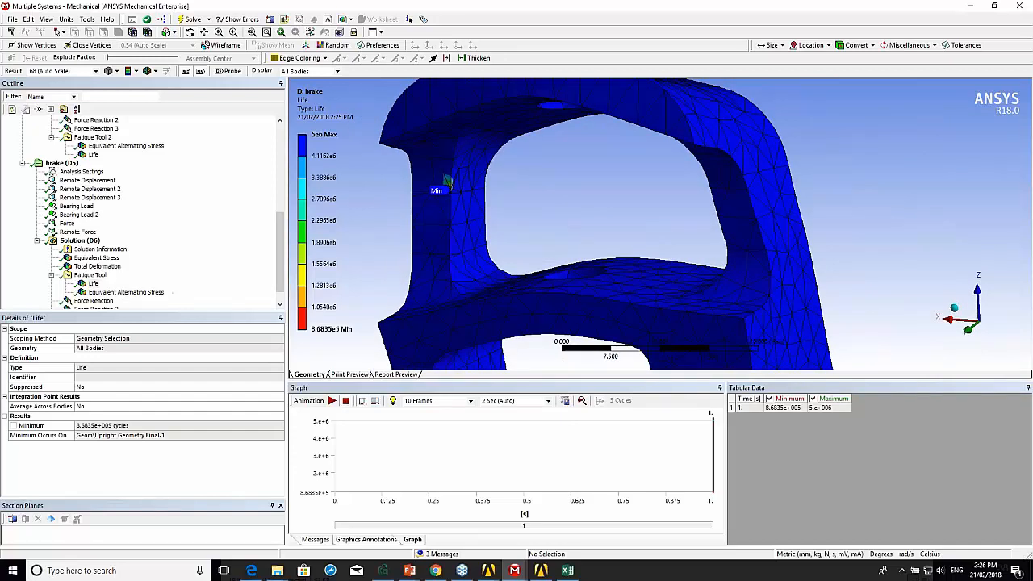
left_click(97, 259)
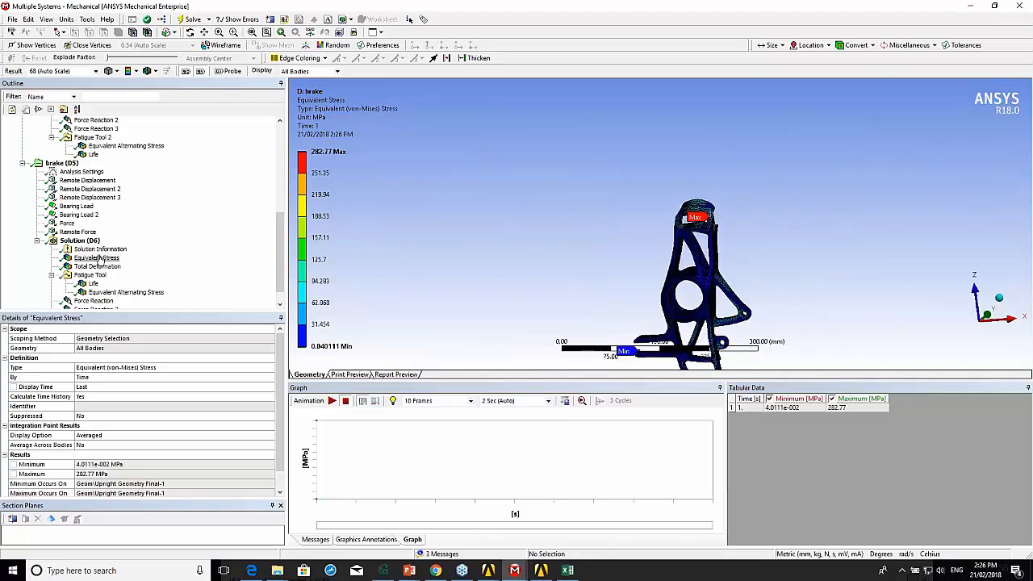
Display the braking case's equivalent alternating stress, peaking at 188.02 MPa.
left_click(97, 256)
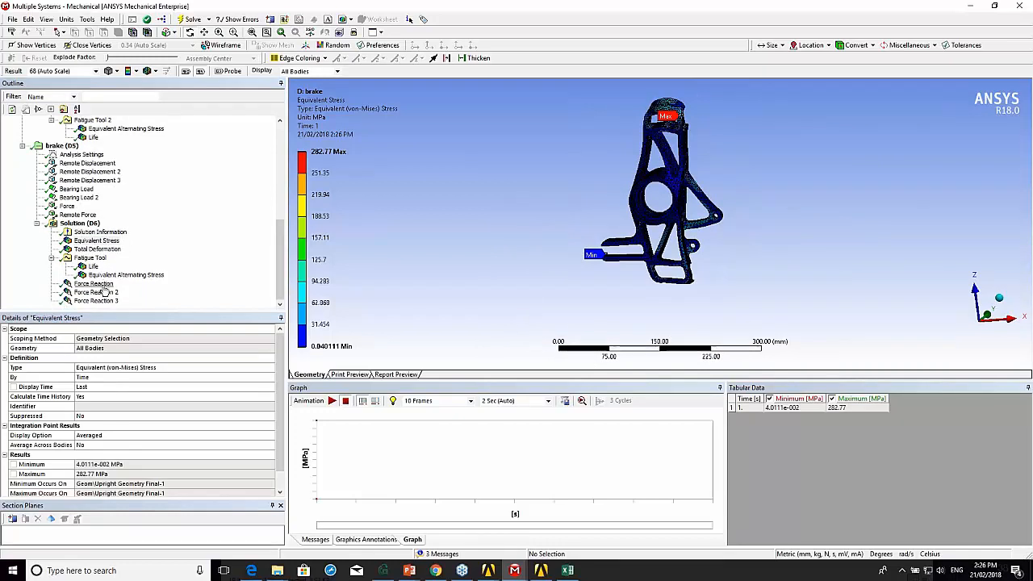
left_click(126, 275)
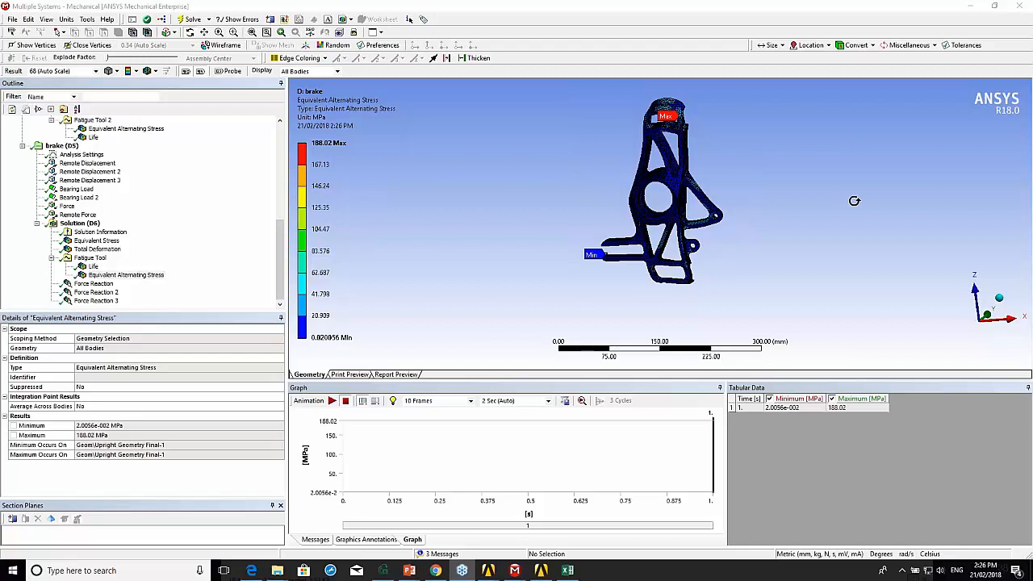
mouse_move(874, 204)
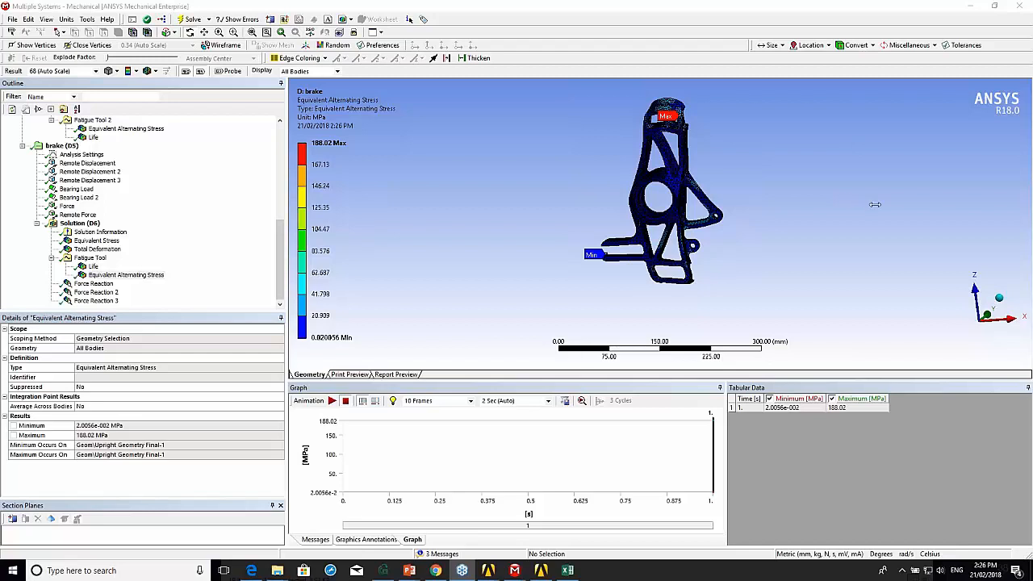